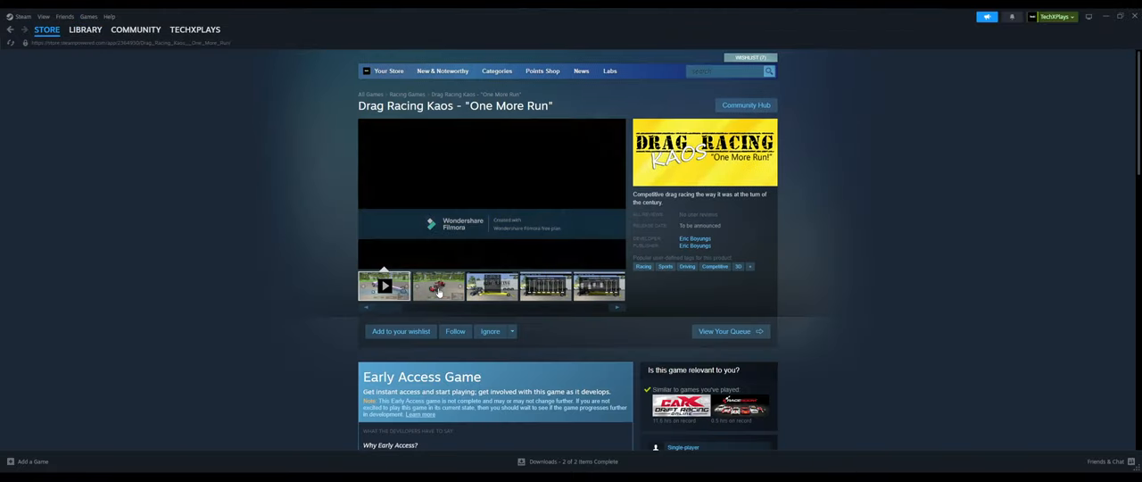
View the store screenshots at full size and page forward through the first several
left_click(439, 285)
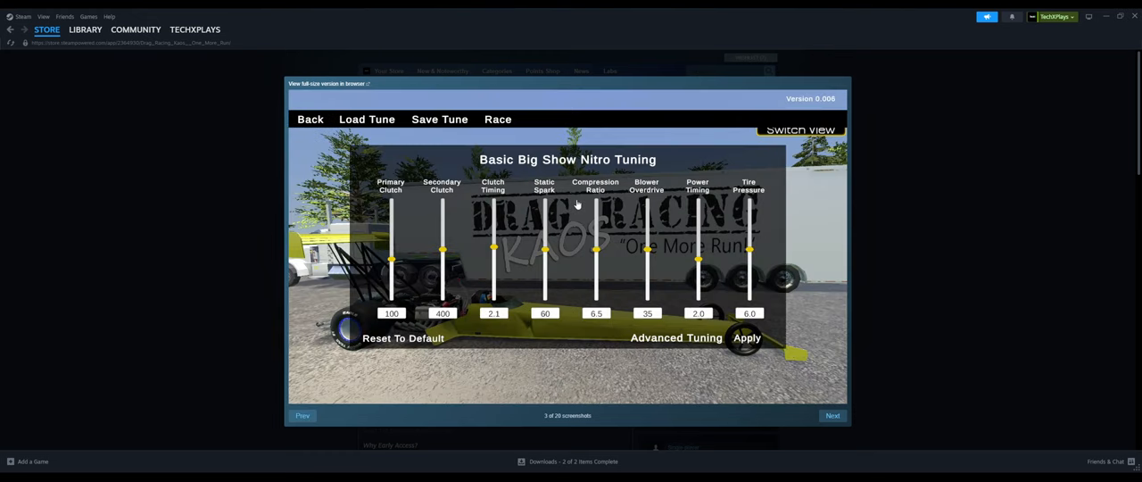
left_click(674, 337)
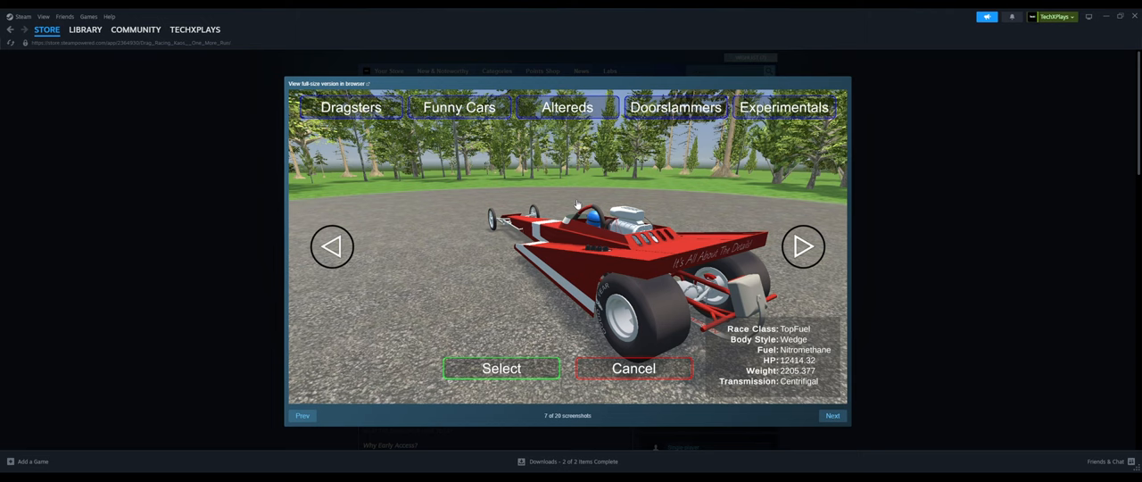
left_click(803, 246)
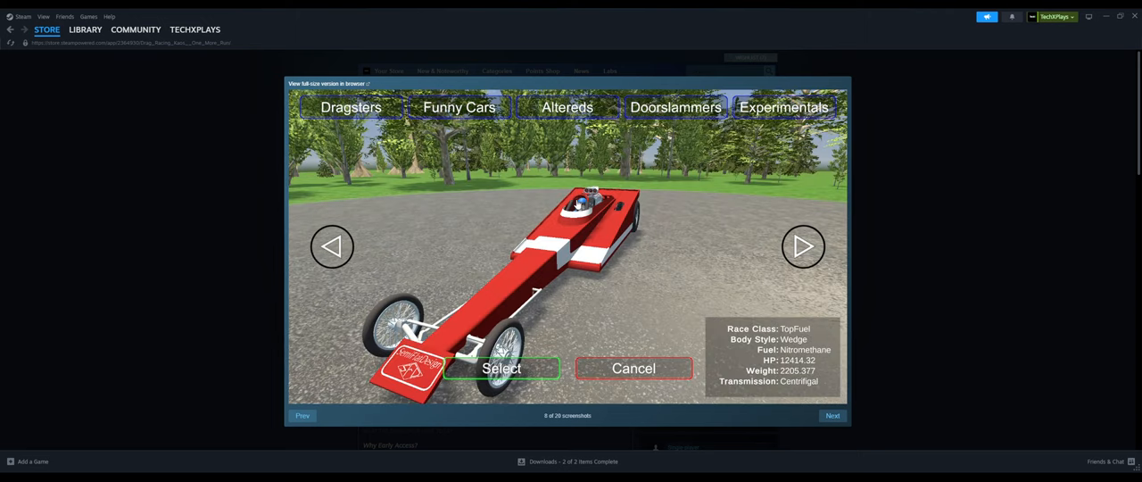
left_click(802, 246)
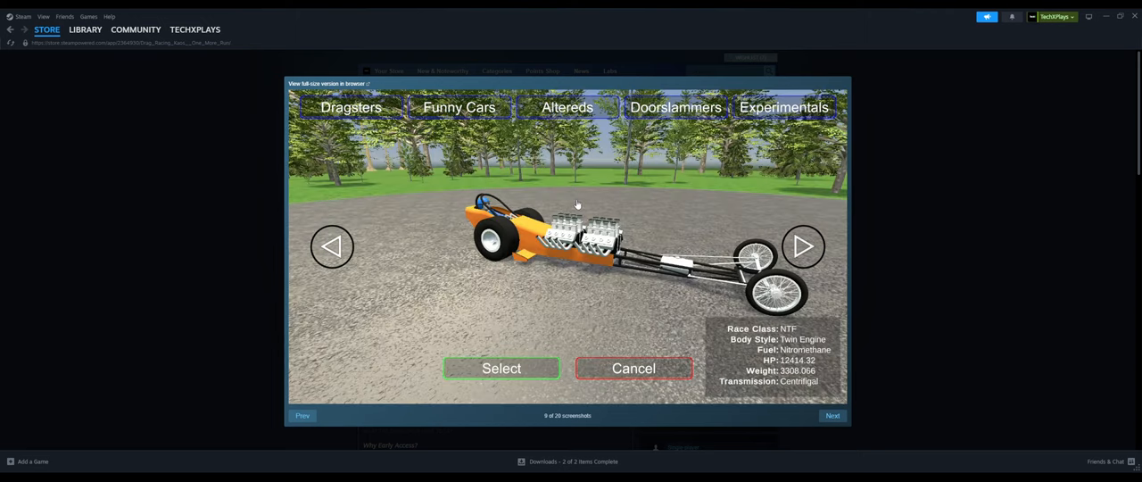
left_click(801, 246)
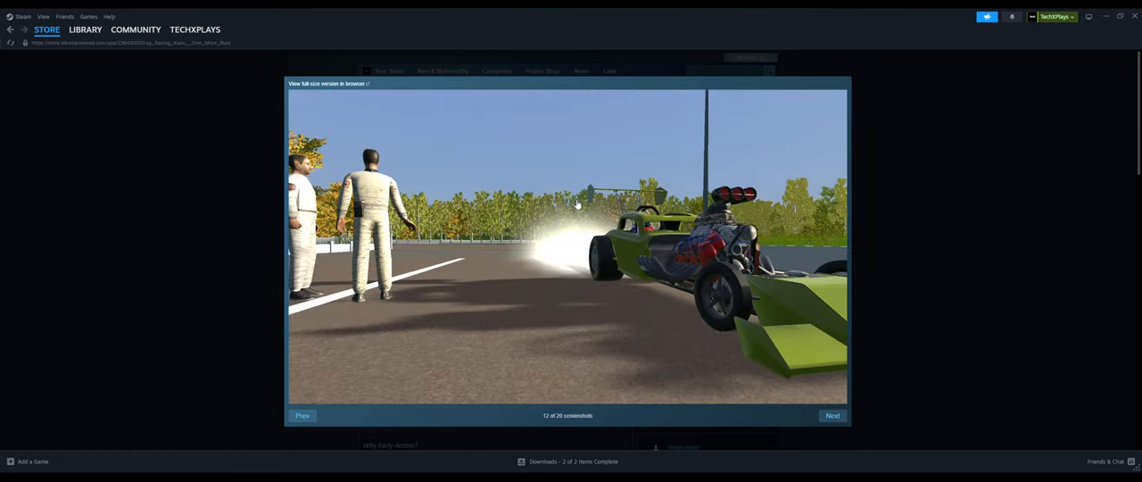
Continue paging forward to the last of the 20 screenshots
left_click(831, 414)
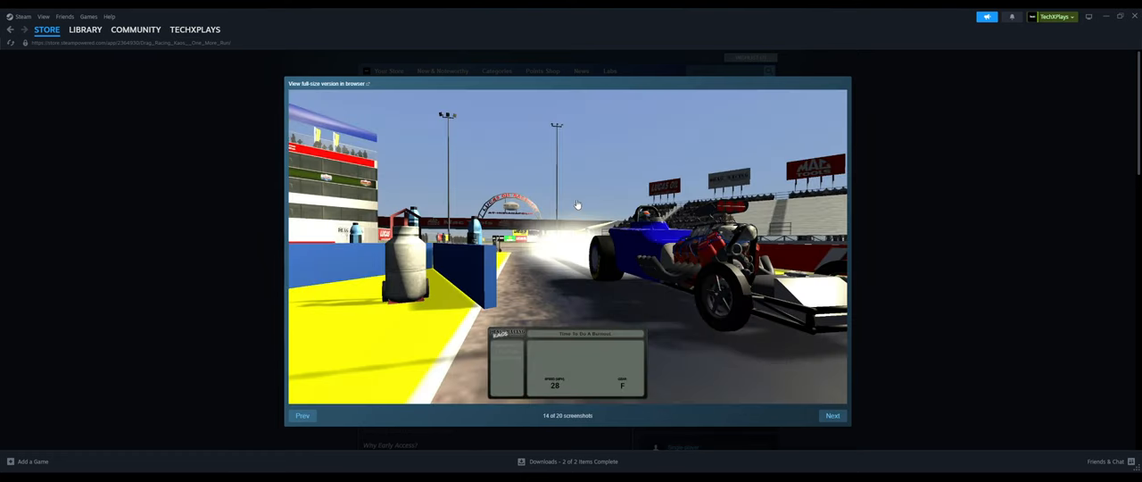
left_click(832, 414)
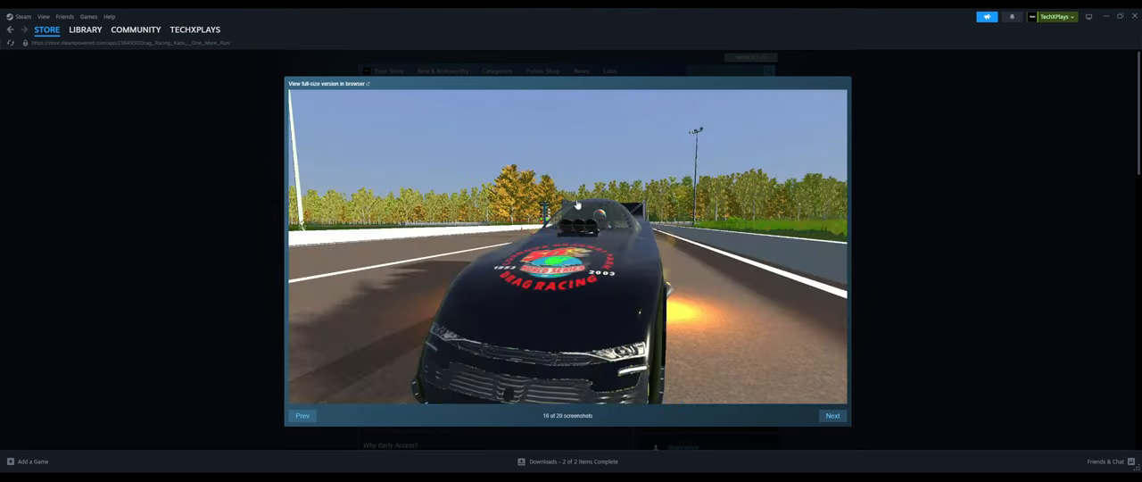
left_click(831, 414)
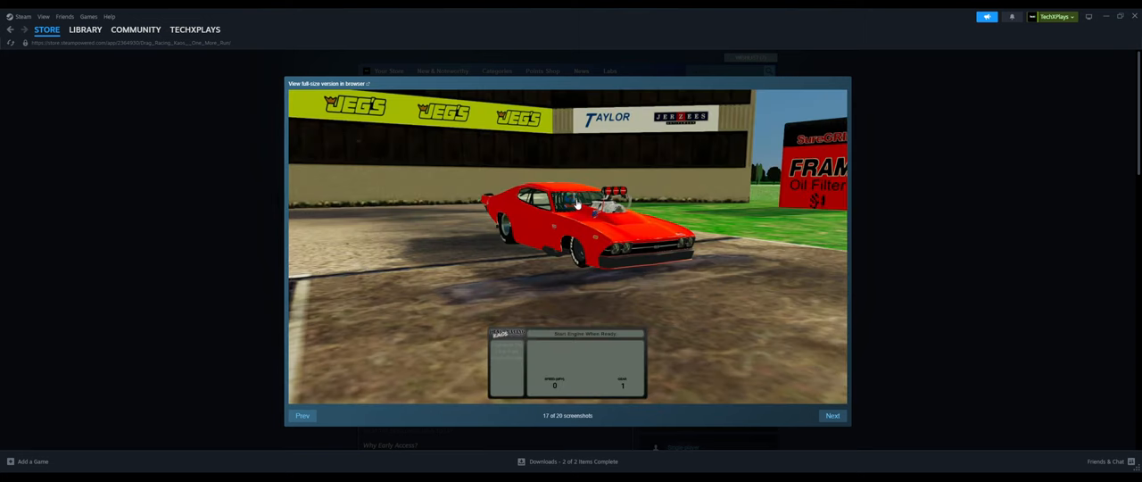
left_click(831, 414)
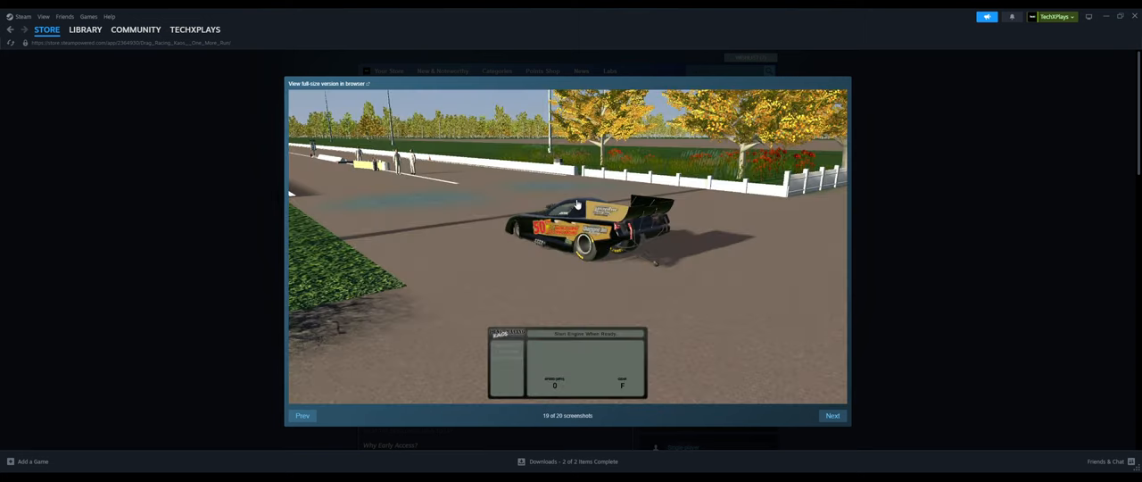
left_click(831, 414)
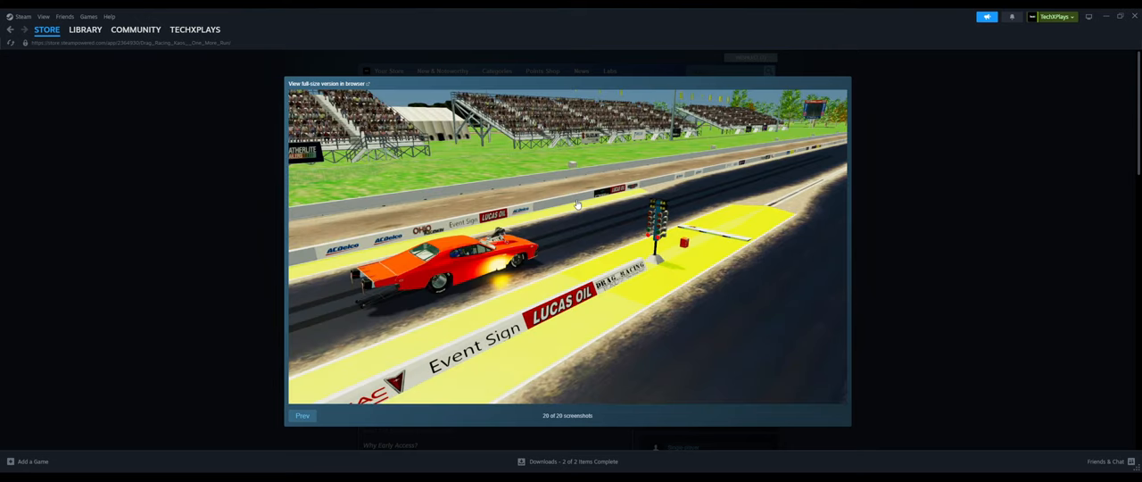
mouse_move(1098, 21)
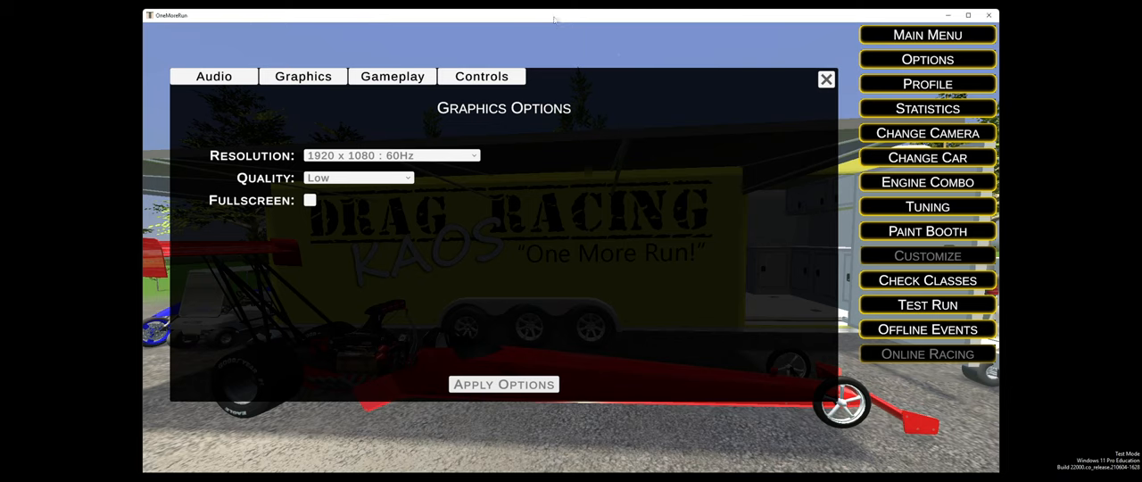
mouse_move(493, 186)
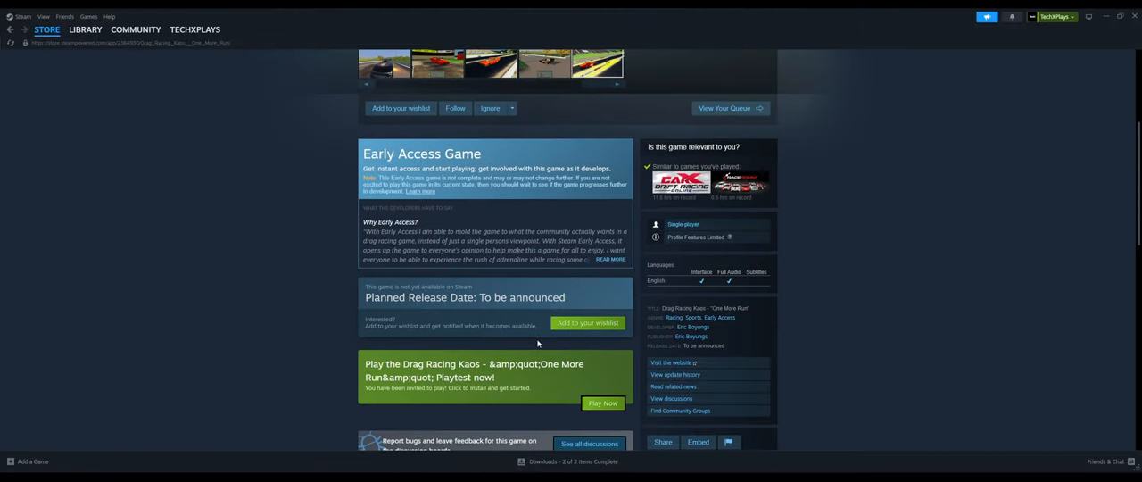
Scroll the store page down to the Early Access and Playtest sections
scroll("down", 3)
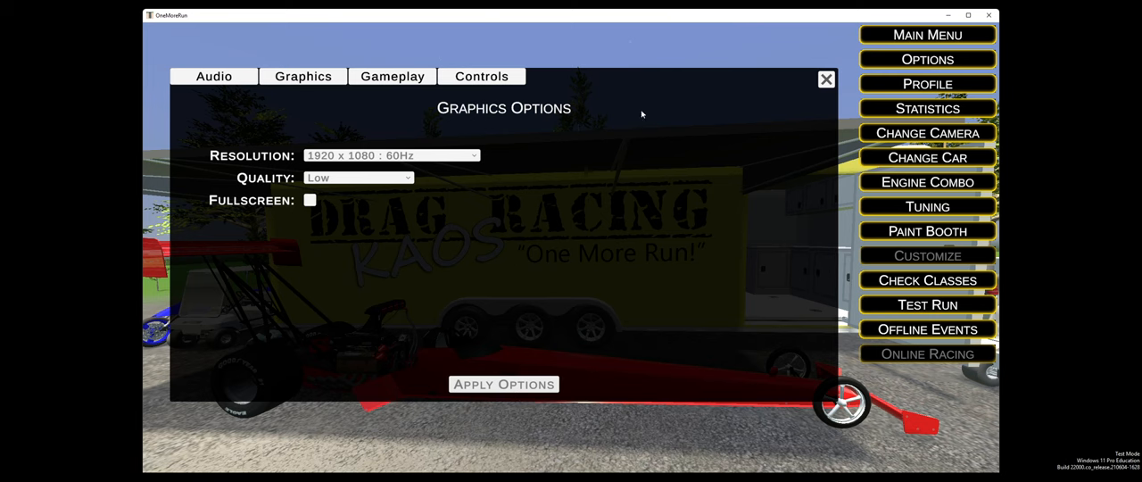
Close the Graphics Options, then close the Quarter Mile Dragster low-ET leaderboard to return to the garage
left_click(824, 78)
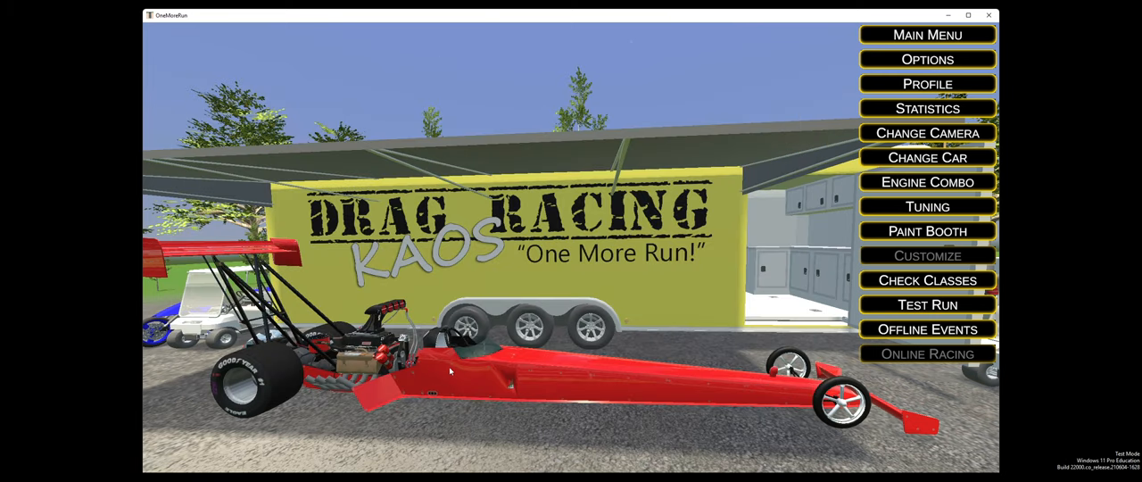
mouse_move(613, 315)
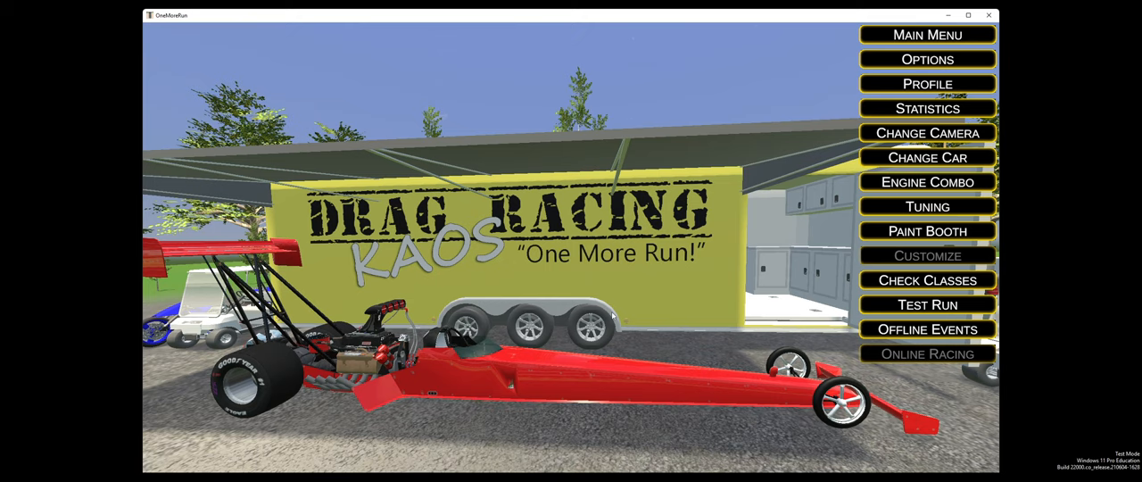
mouse_move(651, 339)
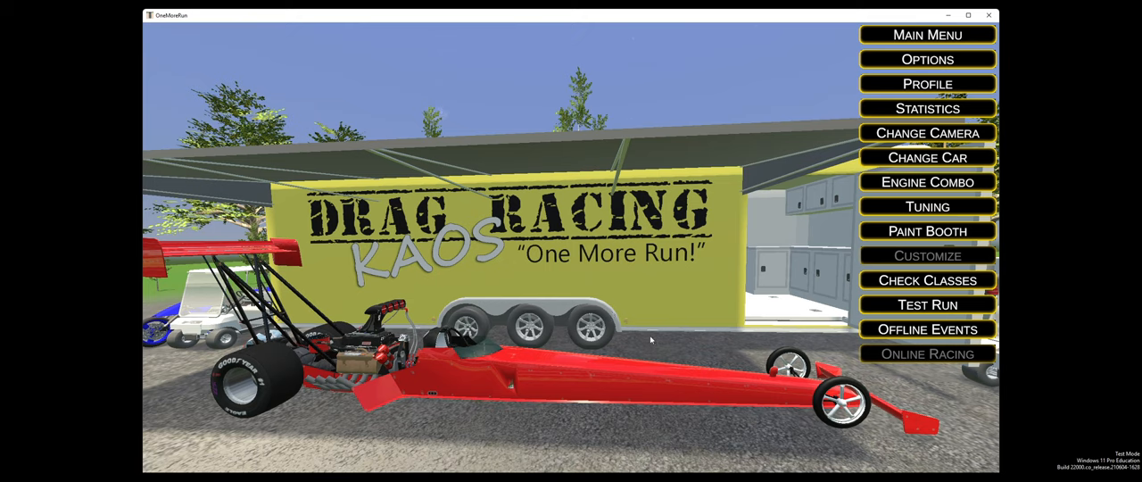
mouse_move(928, 82)
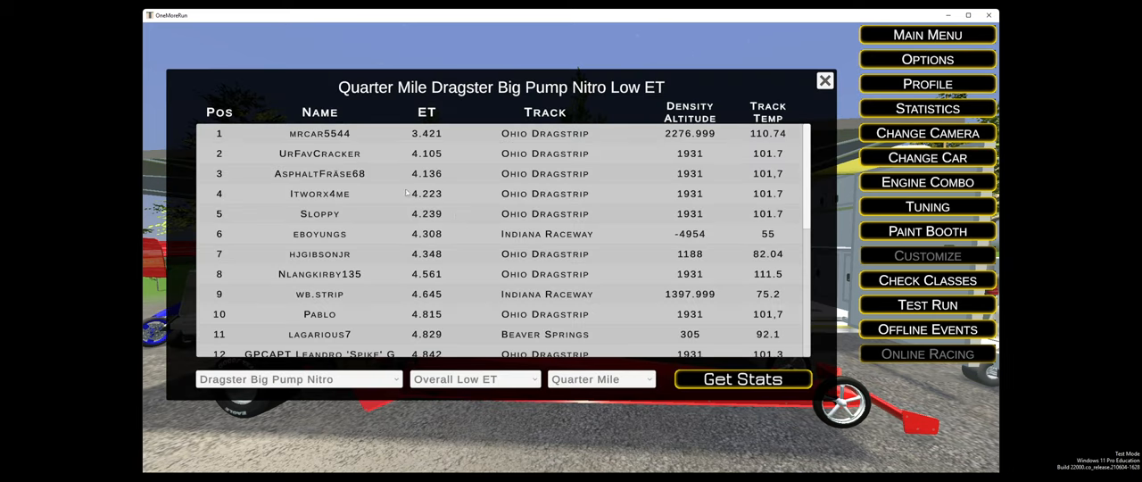
mouse_move(380, 171)
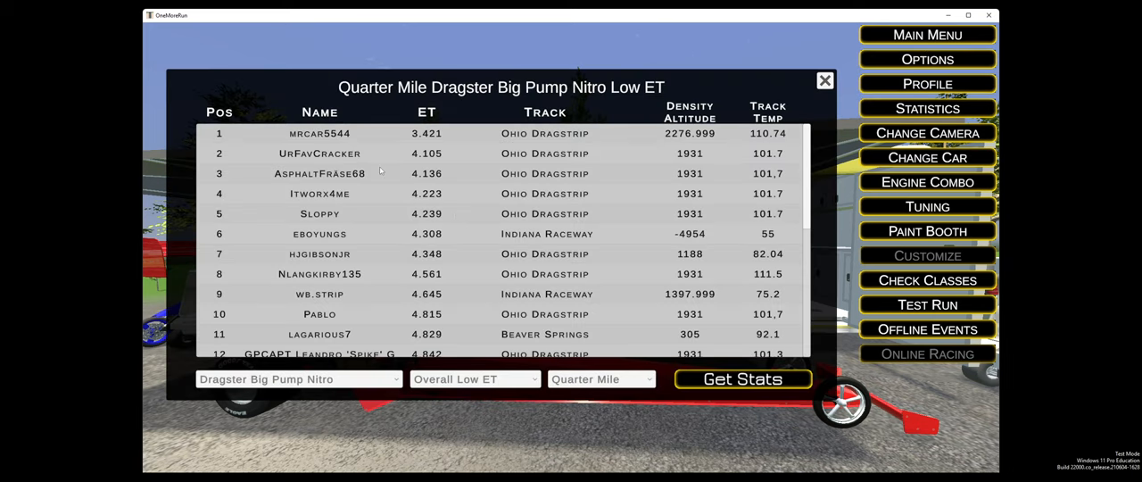
mouse_move(500, 182)
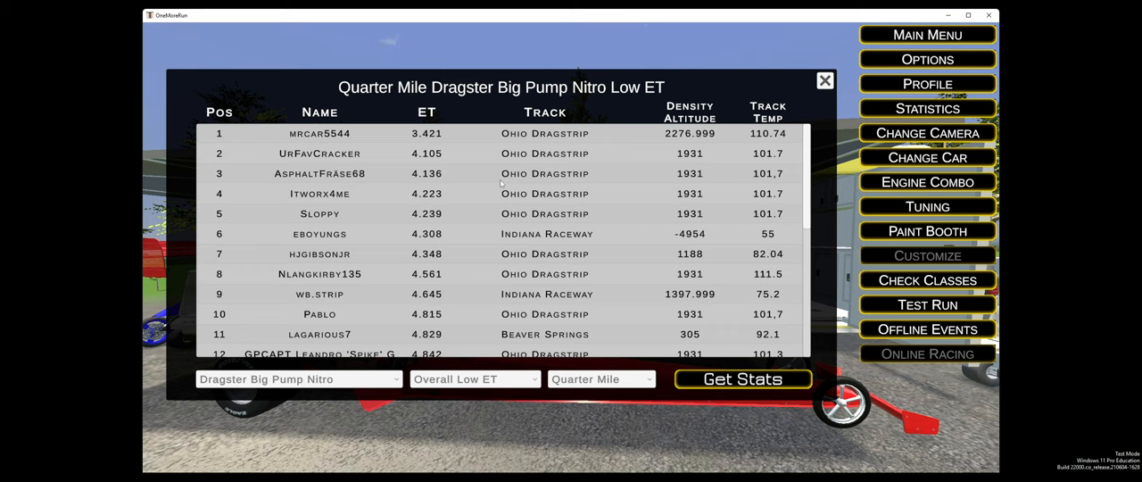
mouse_move(710, 253)
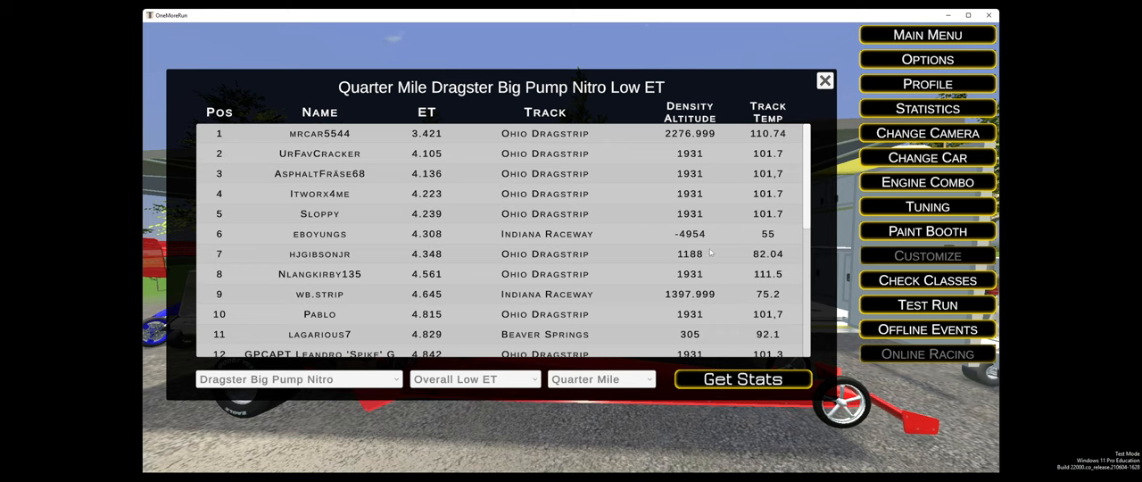
left_click(824, 83)
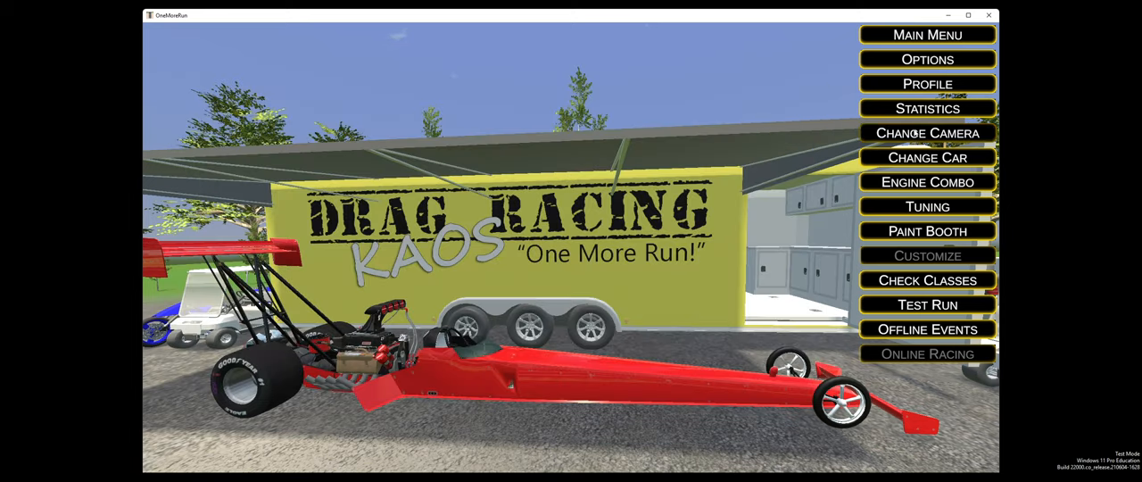
mouse_move(928, 157)
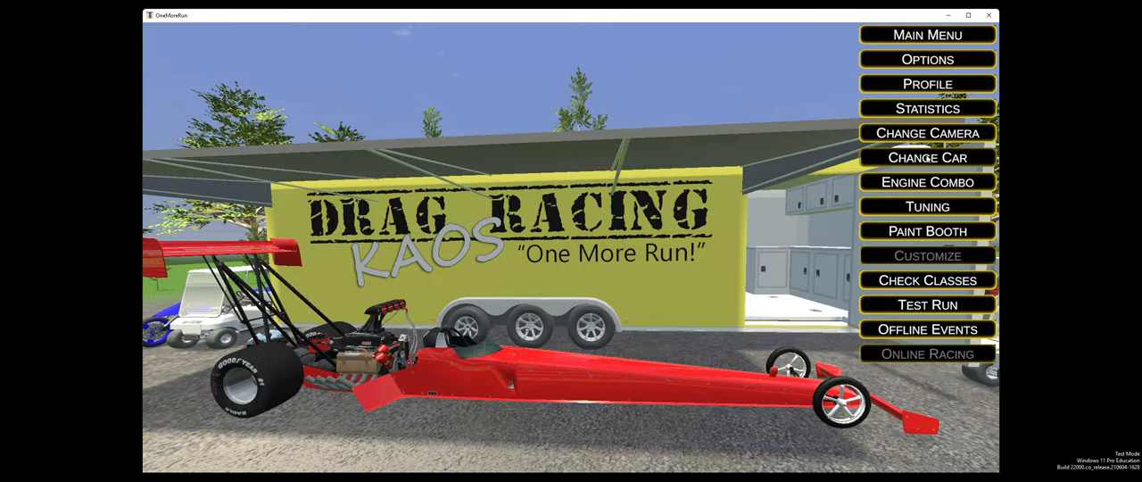
In car selection view the Comp bracket dragster, then the Nostalgia Body and Alcohol Body funny cars
left_click(928, 157)
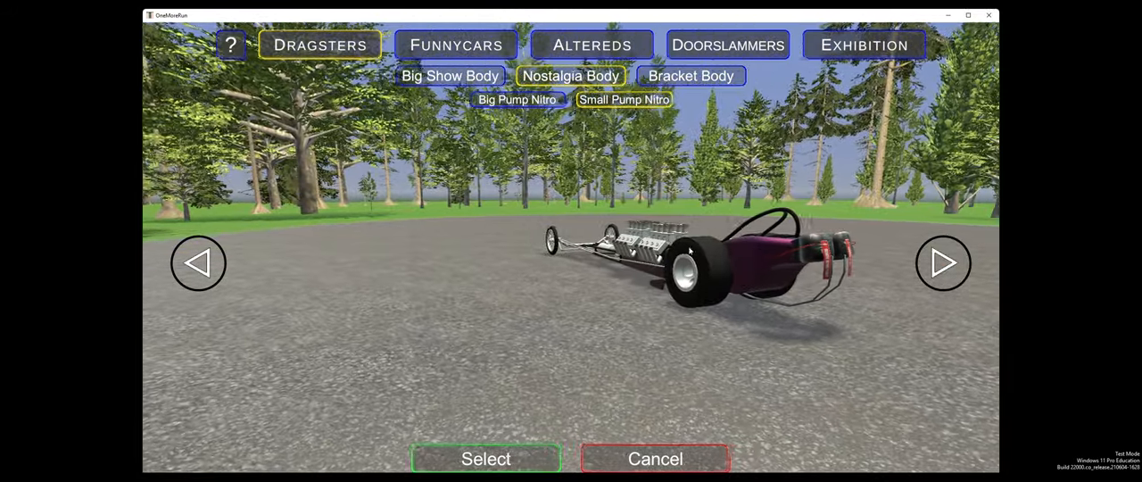
left_click(691, 75)
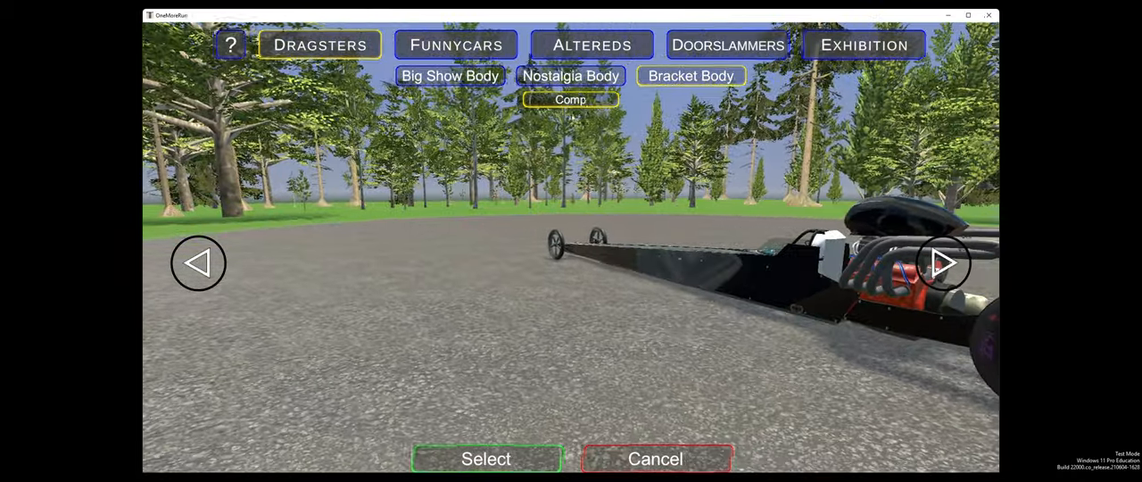
left_click(942, 263)
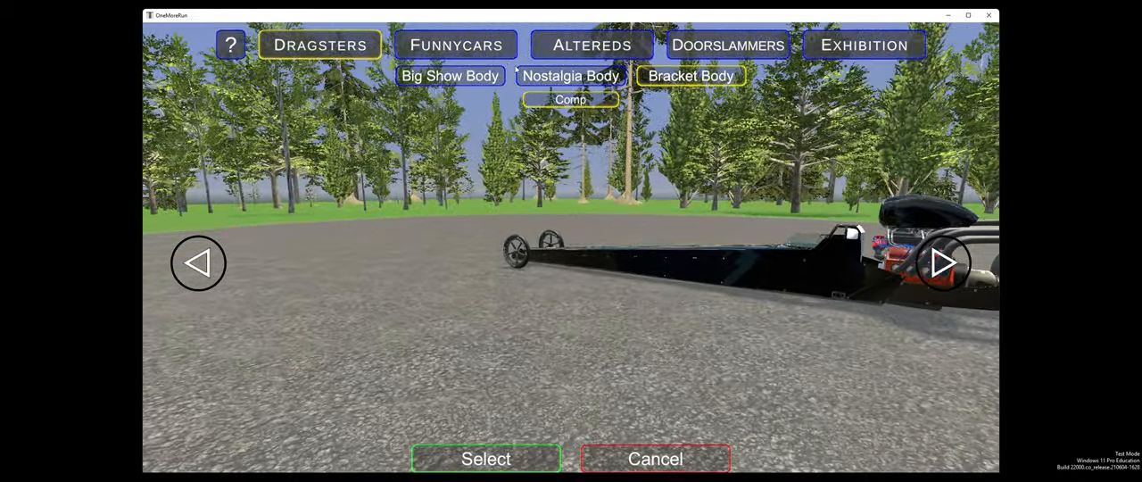
left_click(457, 45)
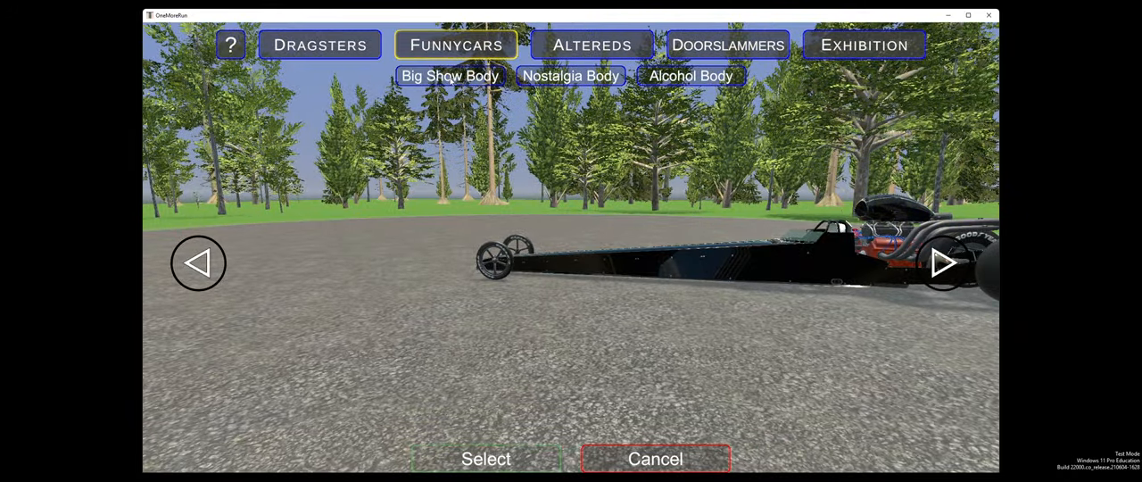
left_click(450, 75)
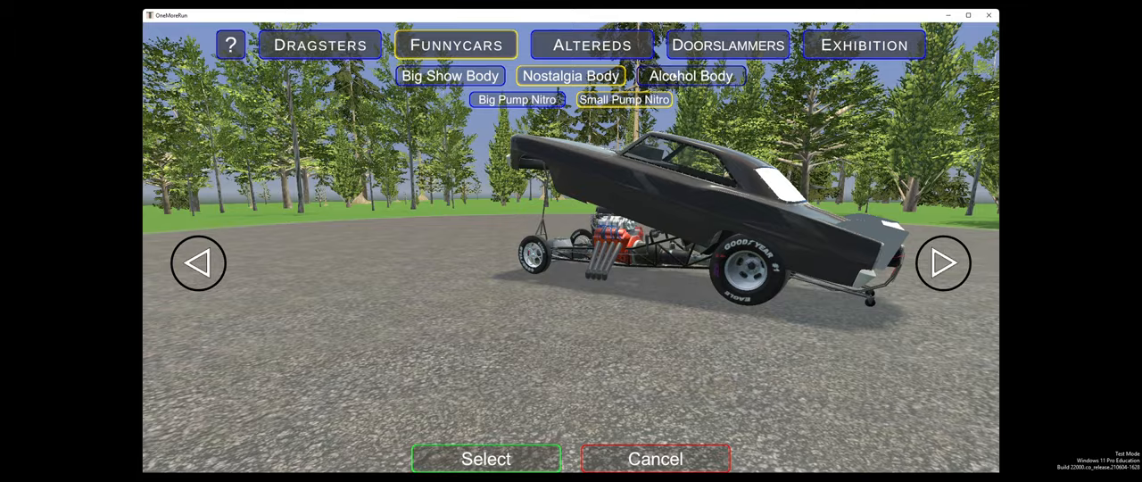
left_click(688, 75)
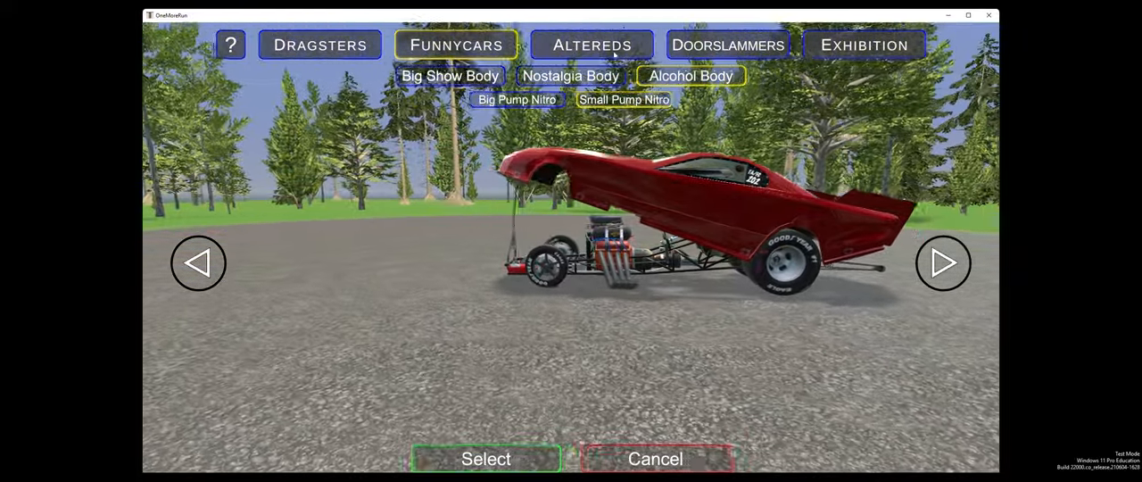
Browse the Altereds with All Bodies and the Small Pump Nitro model, then switch to Doorslammers
left_click(593, 44)
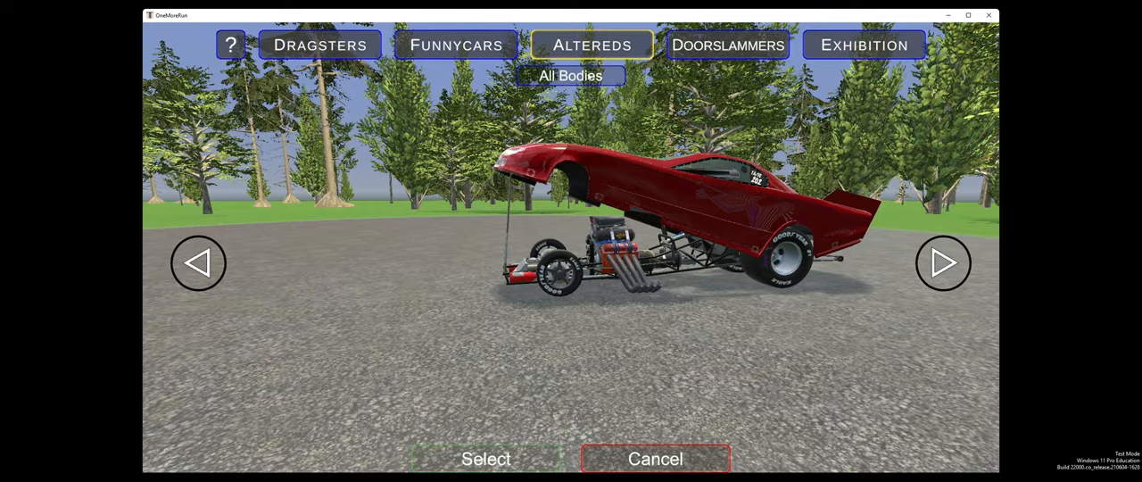
left_click(571, 75)
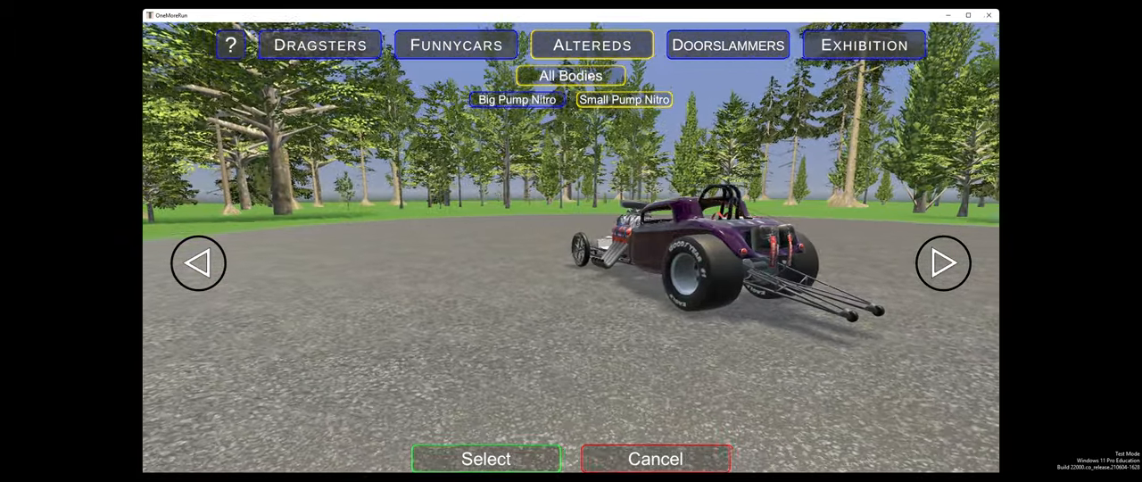
left_click(942, 262)
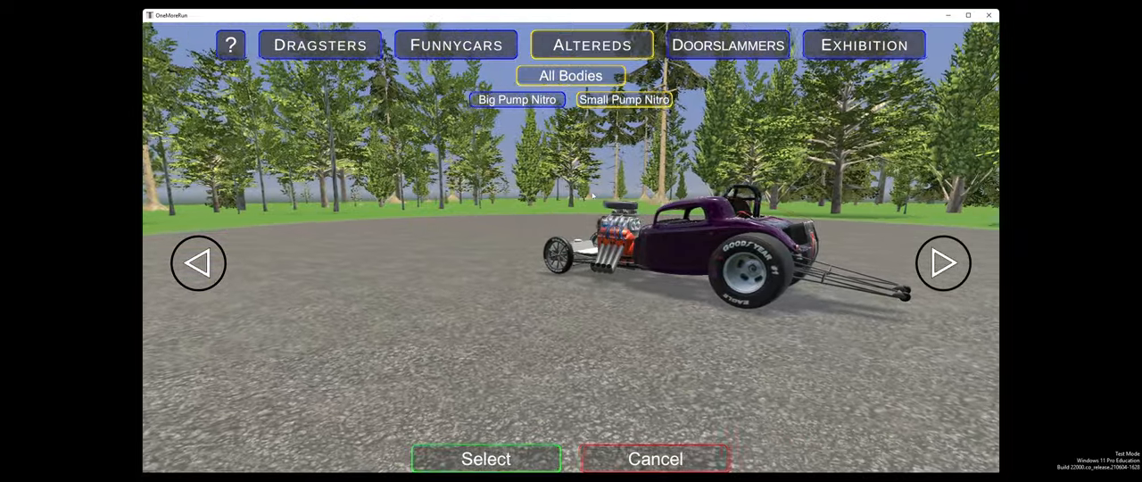
left_click(728, 44)
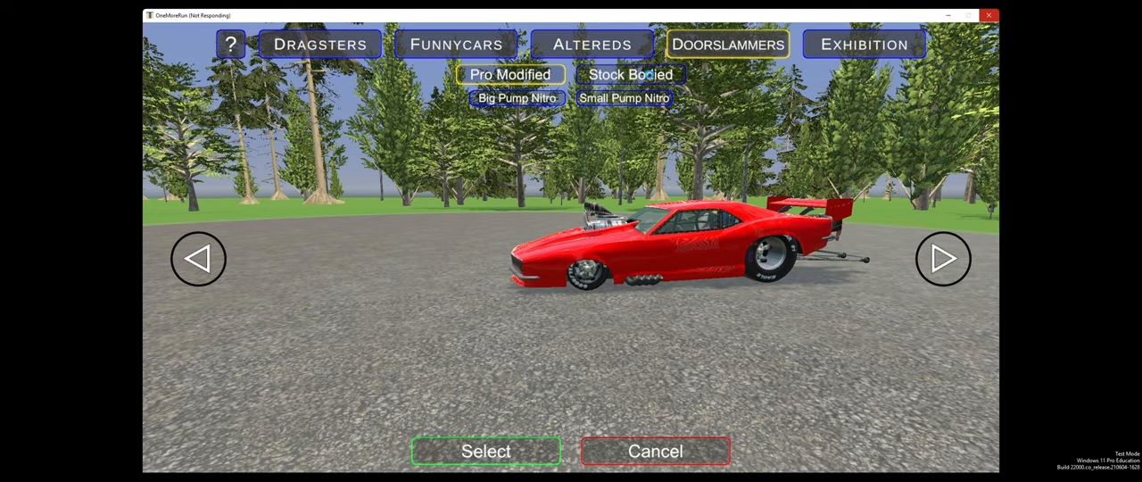
mouse_move(631, 168)
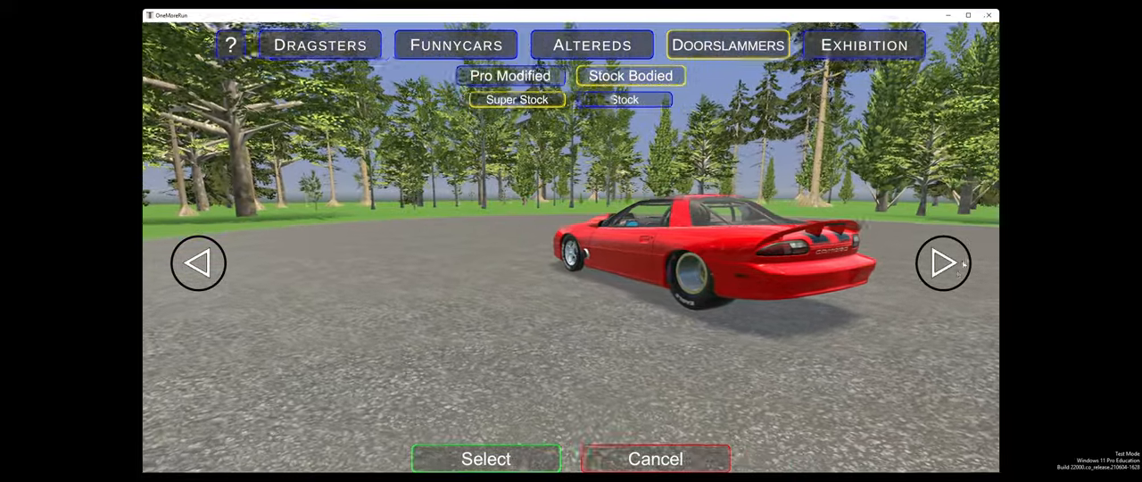
View the Super Stock and Stock doorslammers, then move on to the Exhibition class
left_click(942, 264)
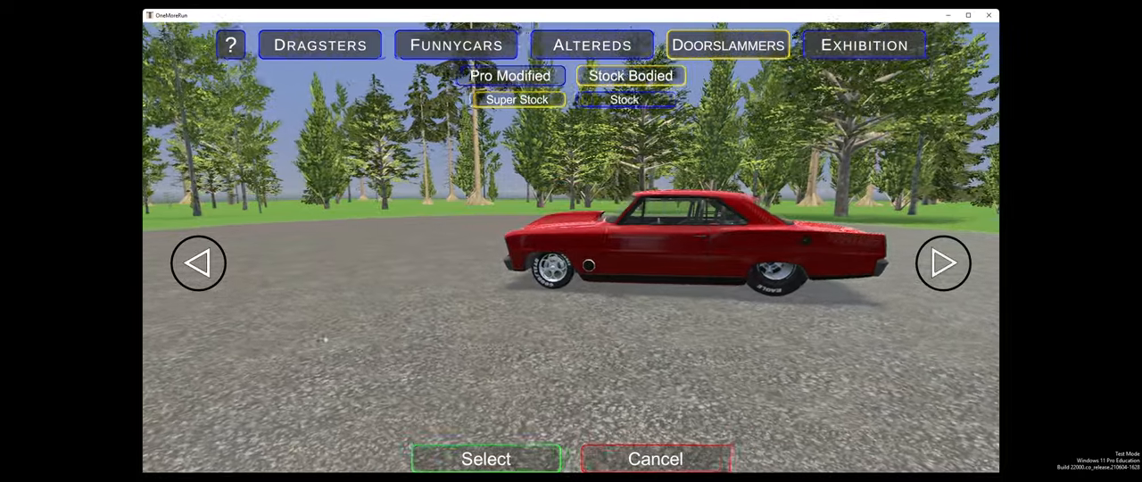
left_click(942, 262)
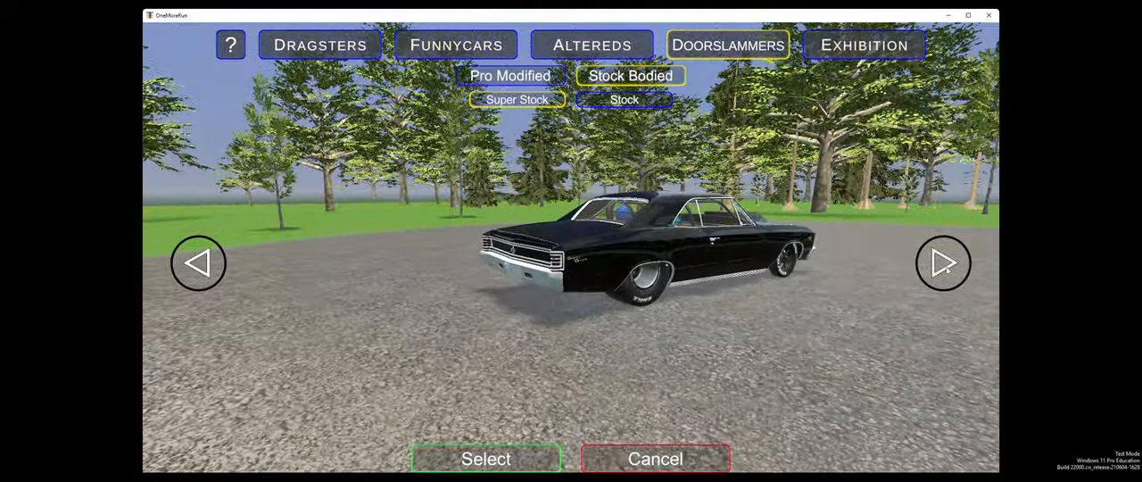
left_click(942, 263)
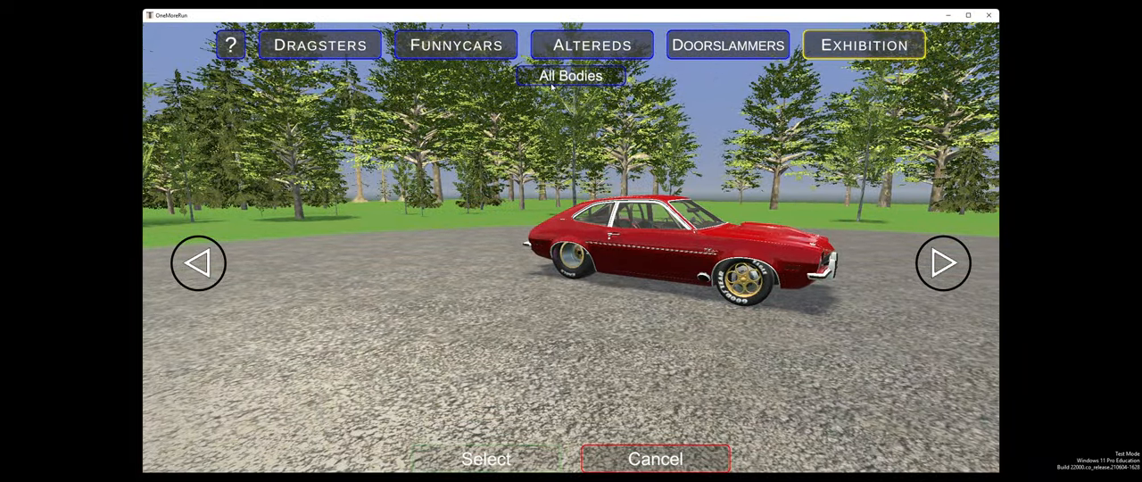
Revisit the Altereds' Small Pump Nitro car, then leave car selection for the garage with the red car
left_click(942, 262)
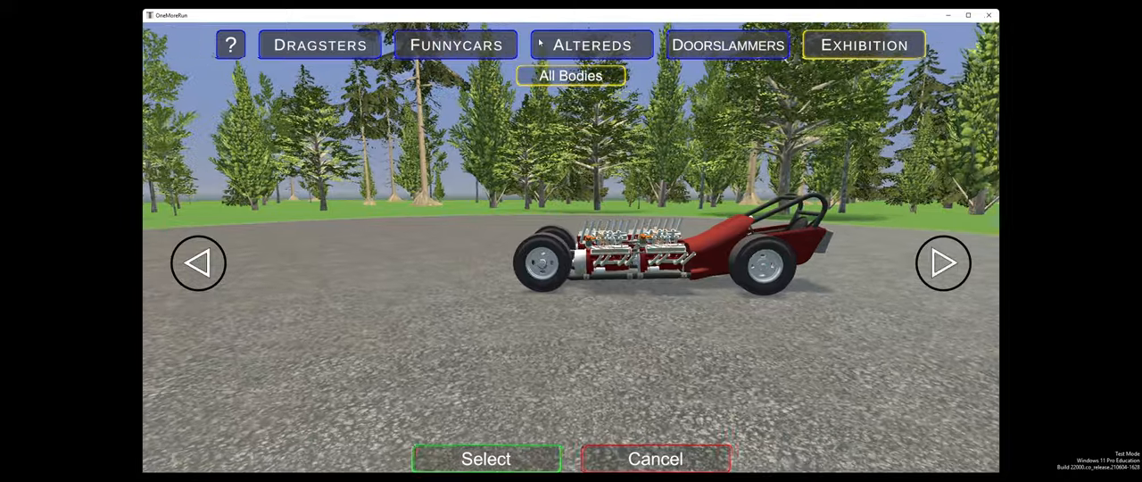
left_click(592, 45)
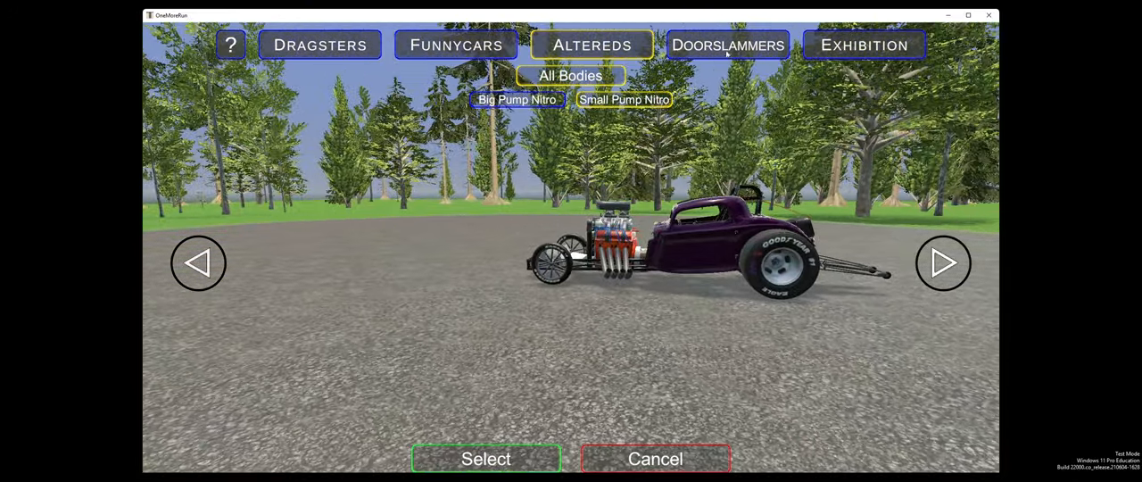
left_click(728, 45)
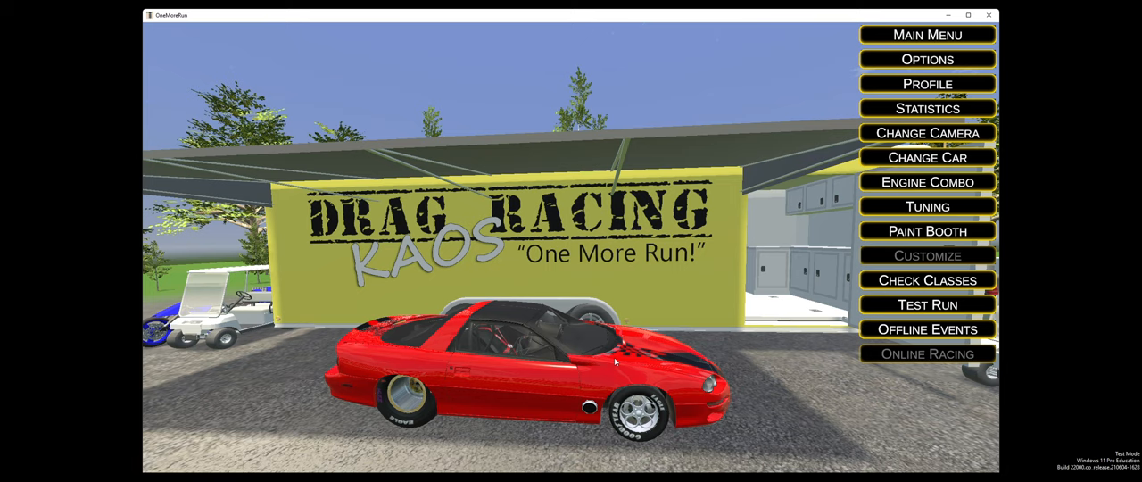
mouse_move(927, 207)
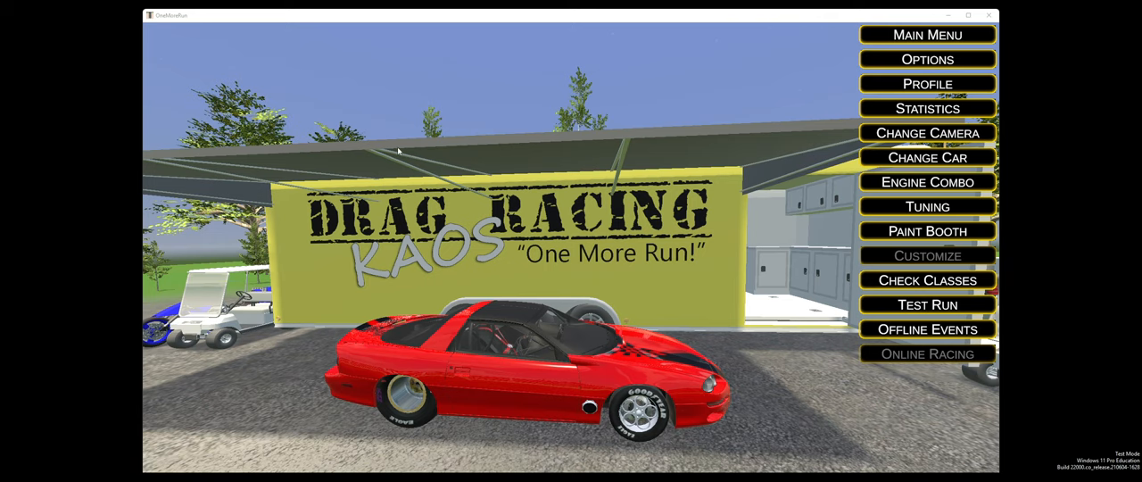
left_click(928, 59)
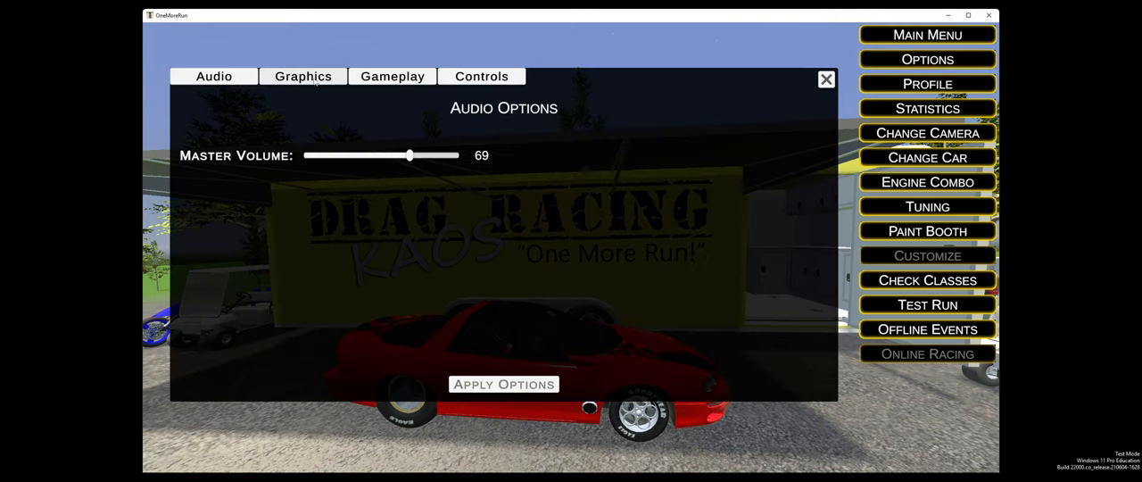
left_click(481, 75)
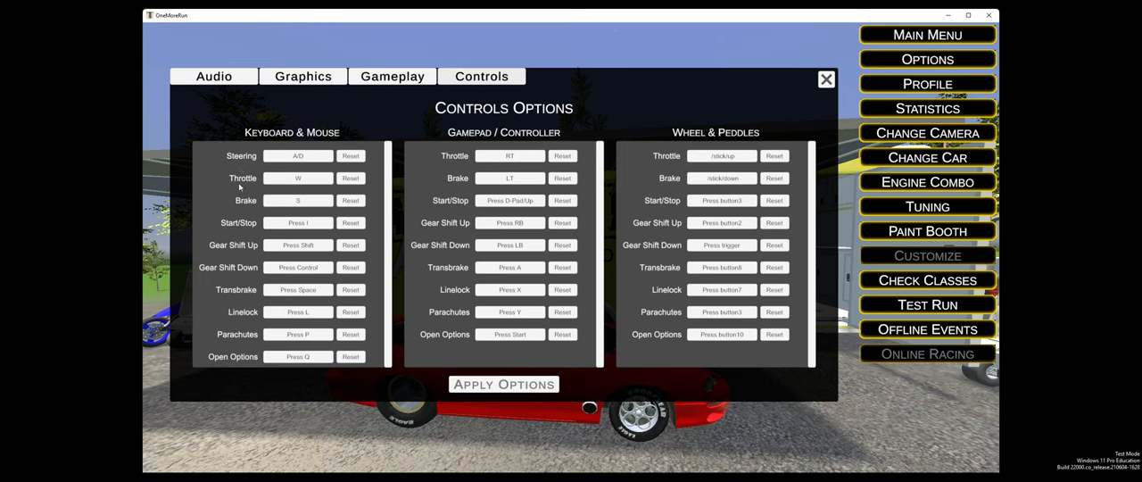
mouse_move(241, 234)
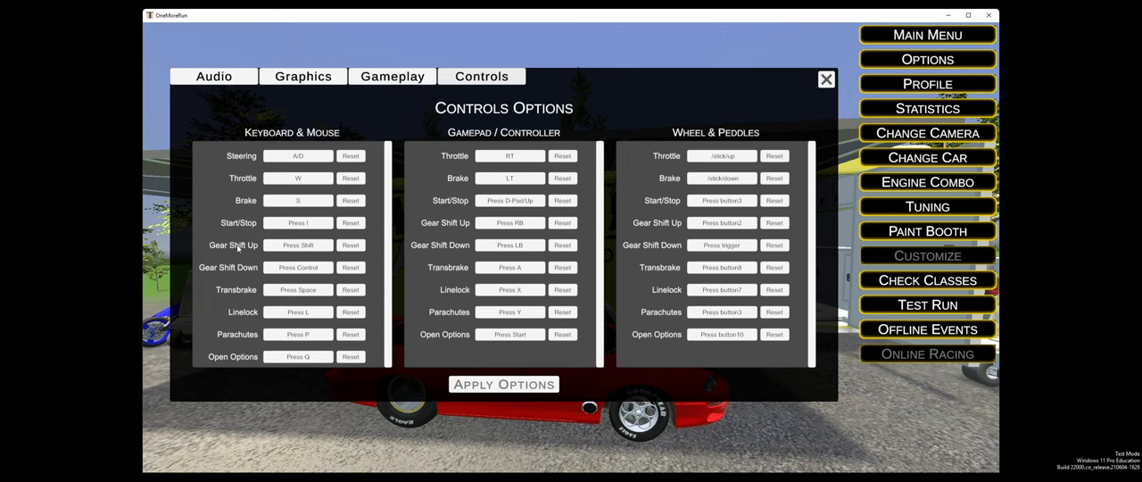
mouse_move(250, 339)
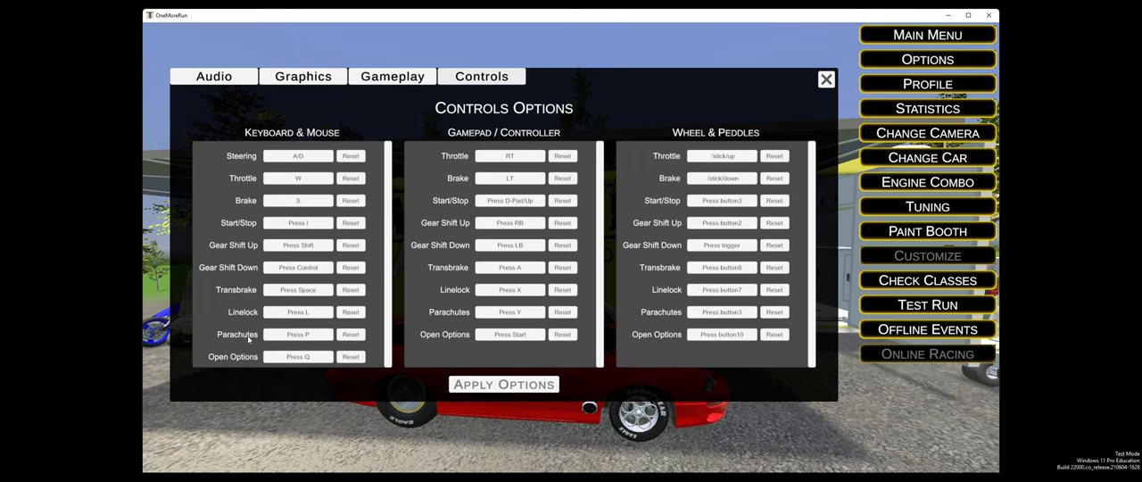
left_click(825, 78)
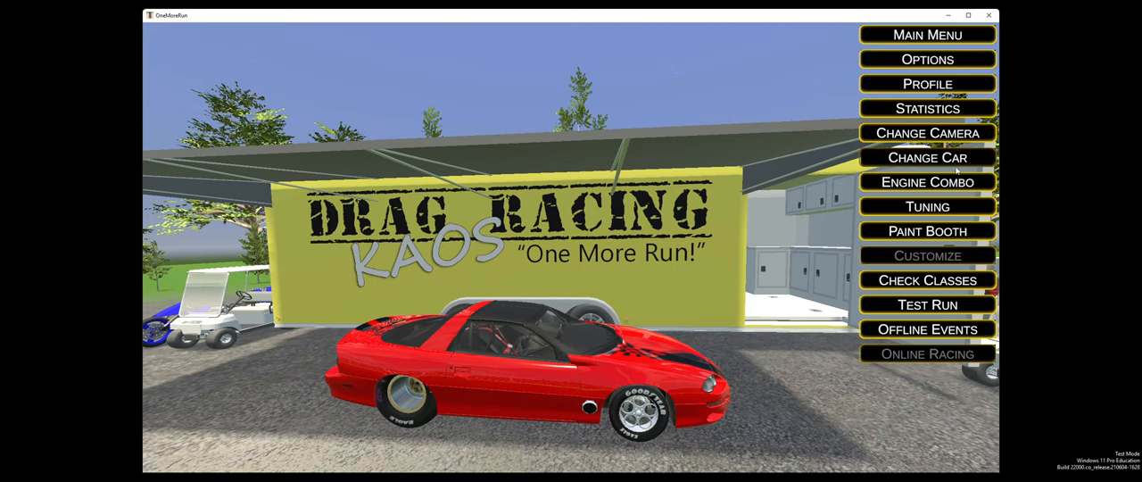
Review the engine combo choices for the car and close that window
left_click(928, 182)
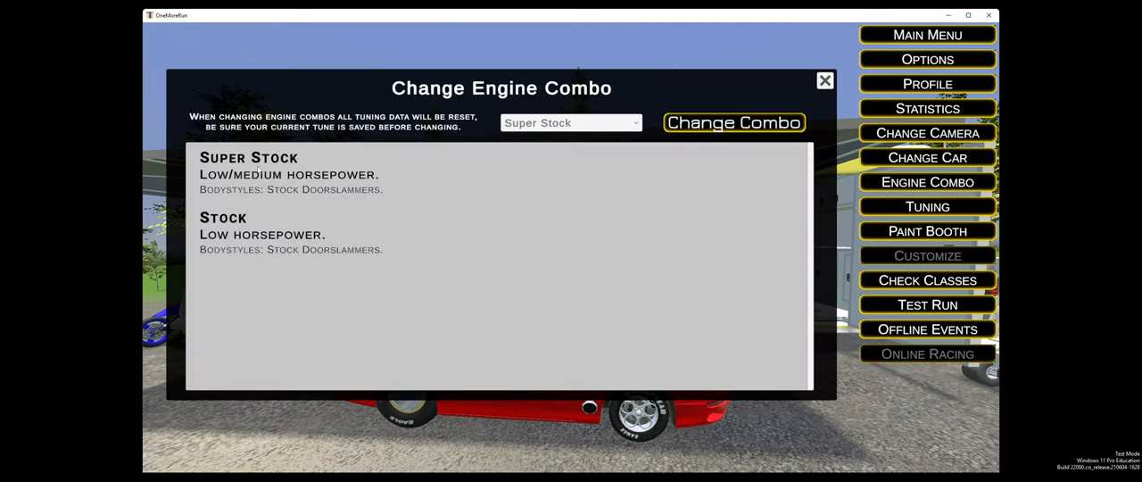
left_click(571, 121)
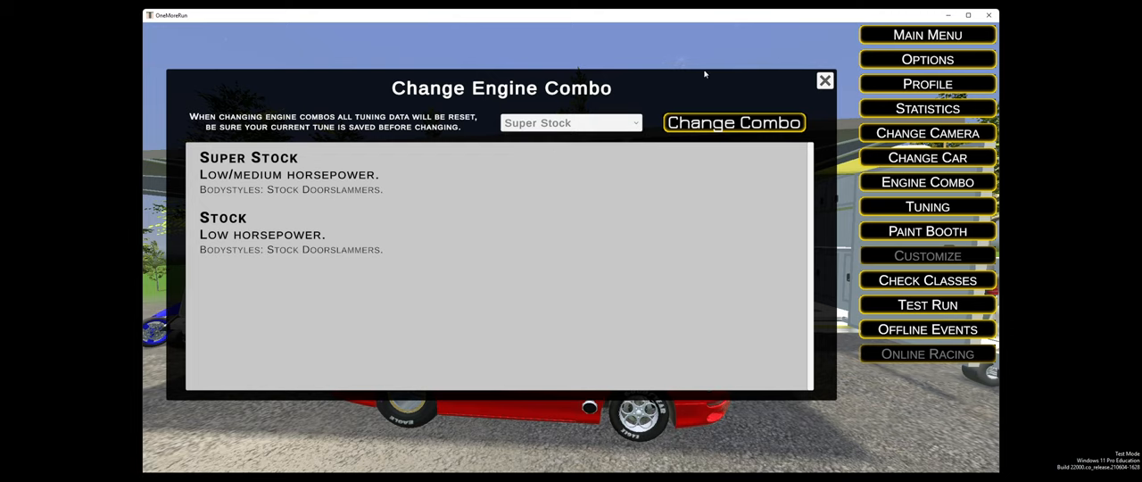
left_click(824, 82)
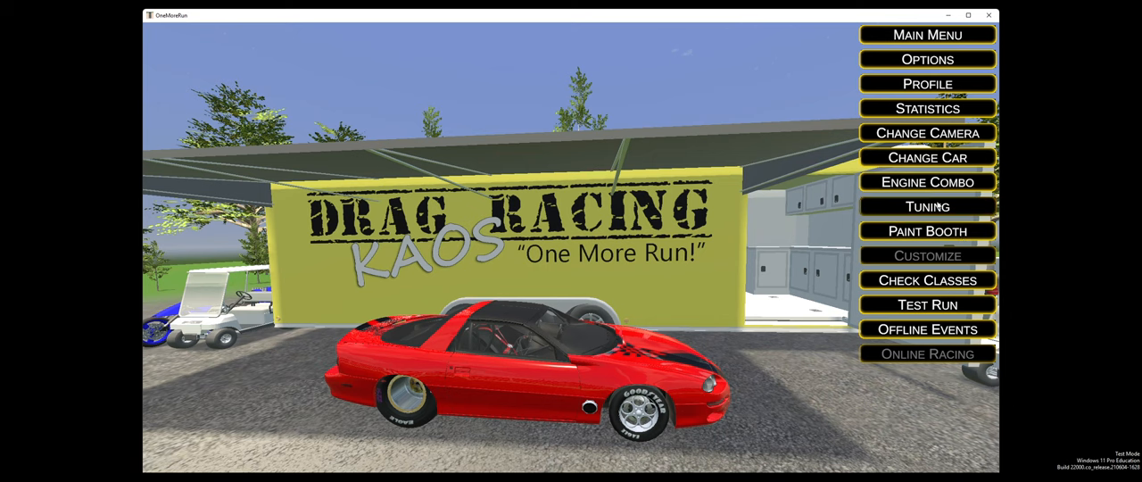
In the Super Stock Doorslammer tuning, change the Transbrake RPM from 4500 to 4000
left_click(927, 207)
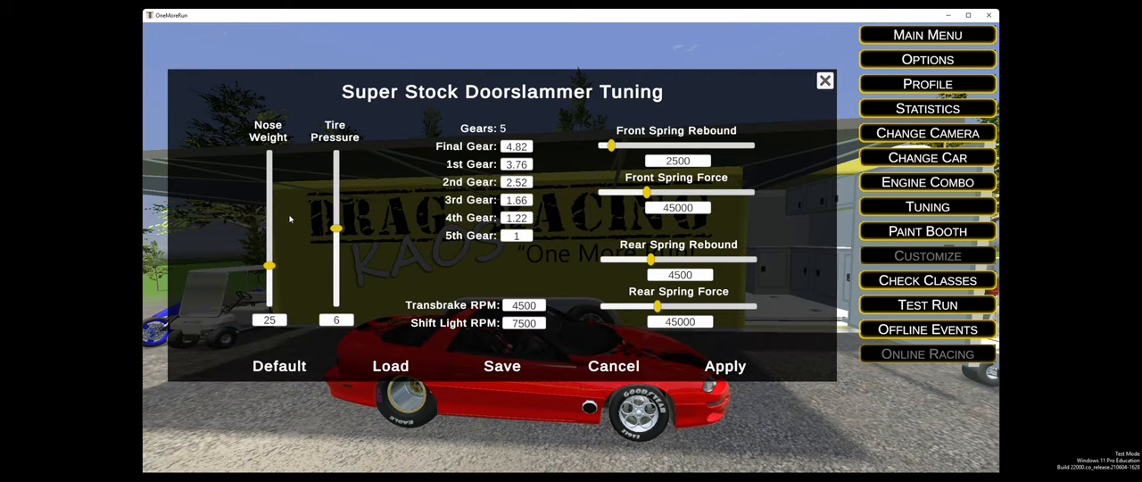
mouse_move(341, 192)
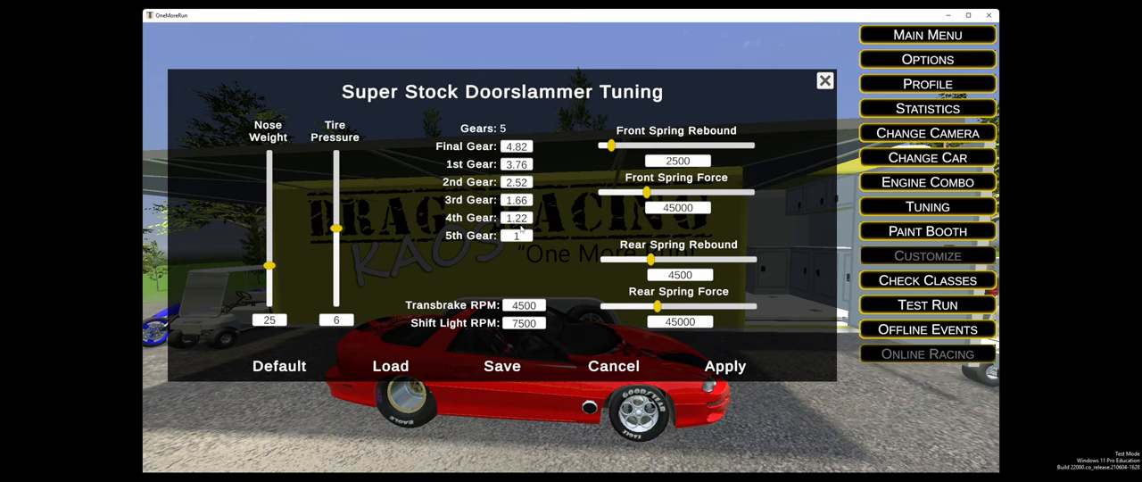
left_click(525, 306)
type("4000")
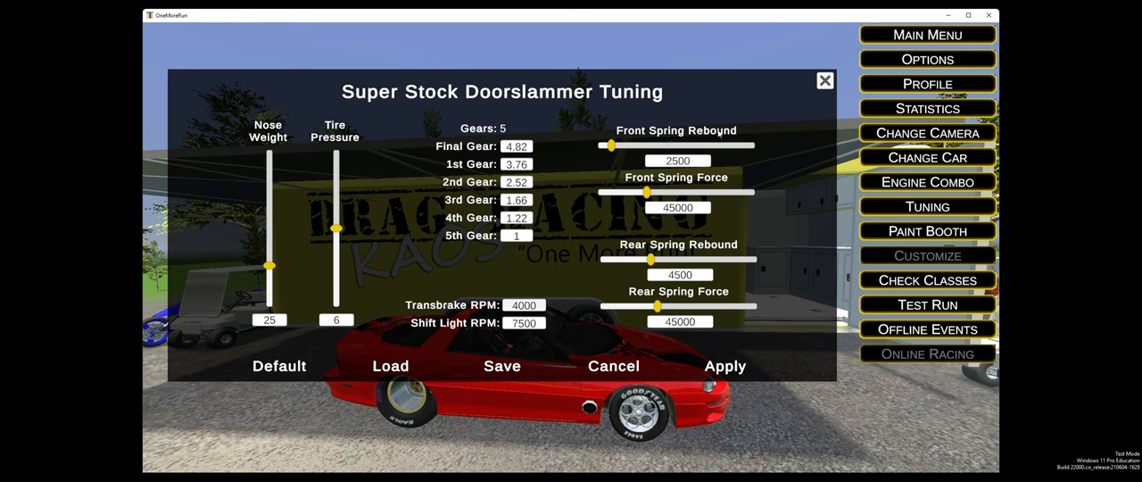
mouse_move(669, 289)
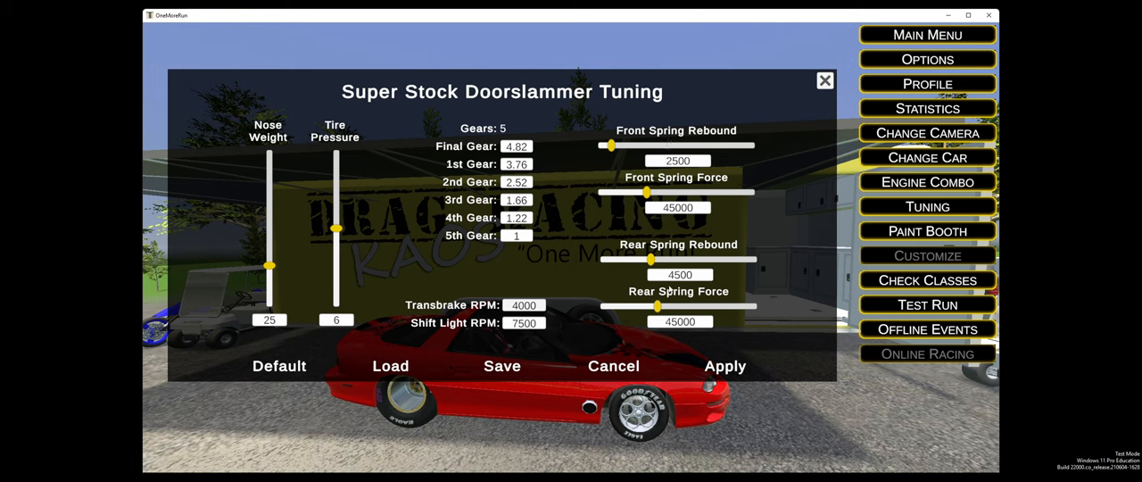
mouse_move(725, 366)
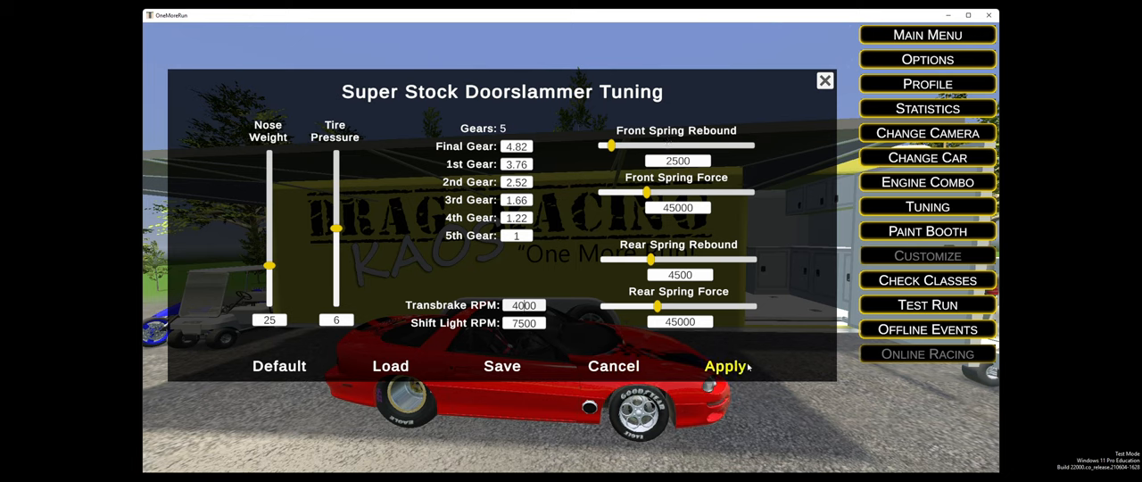
mouse_move(502, 366)
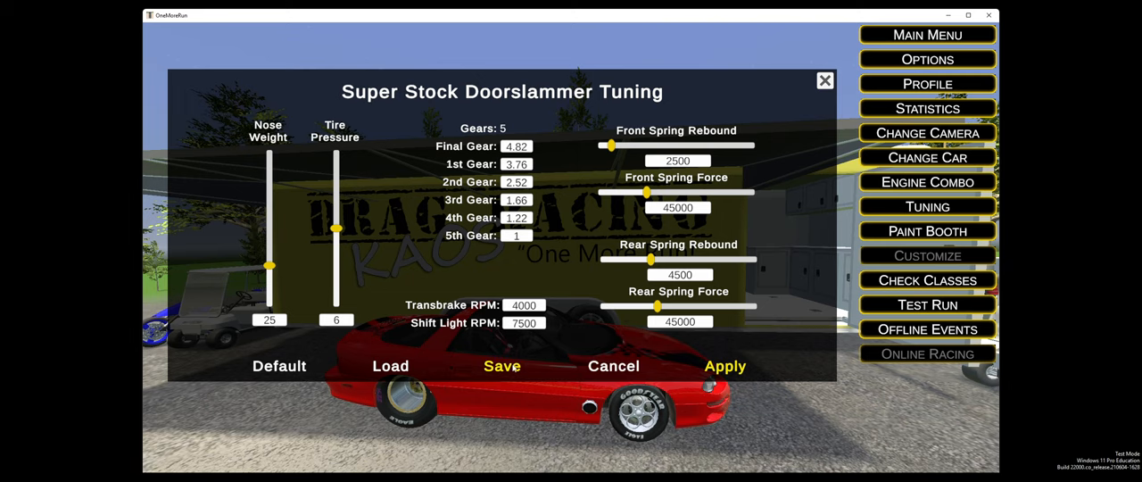
Name a new tune 'Test' in the save dialog, then close tuning to return to the garage
left_click(501, 366)
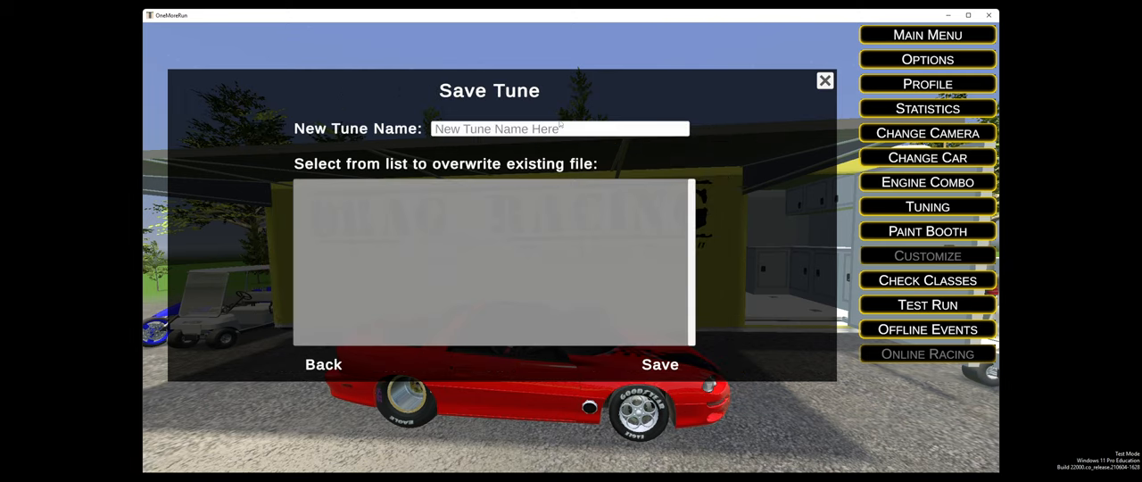
left_click(560, 129)
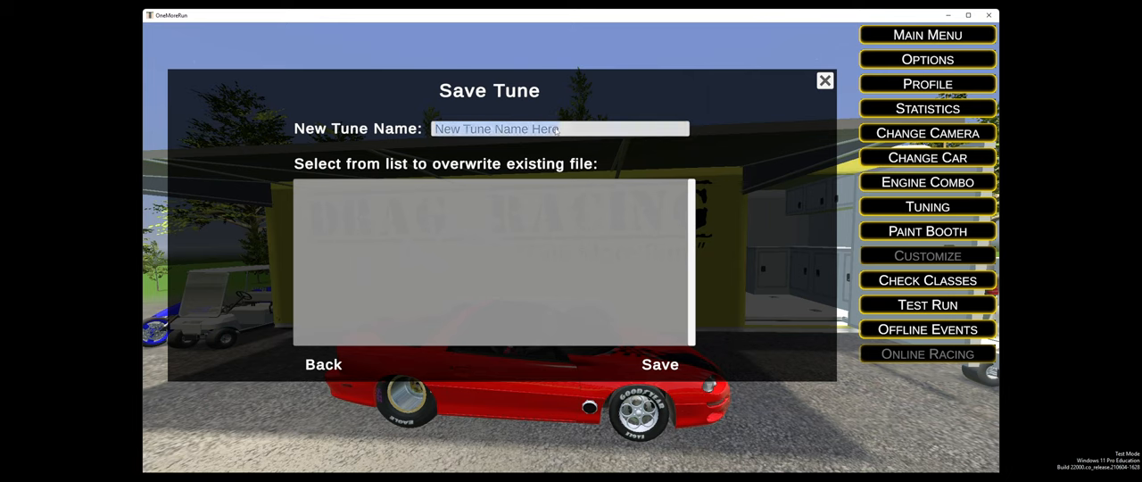
type("Test")
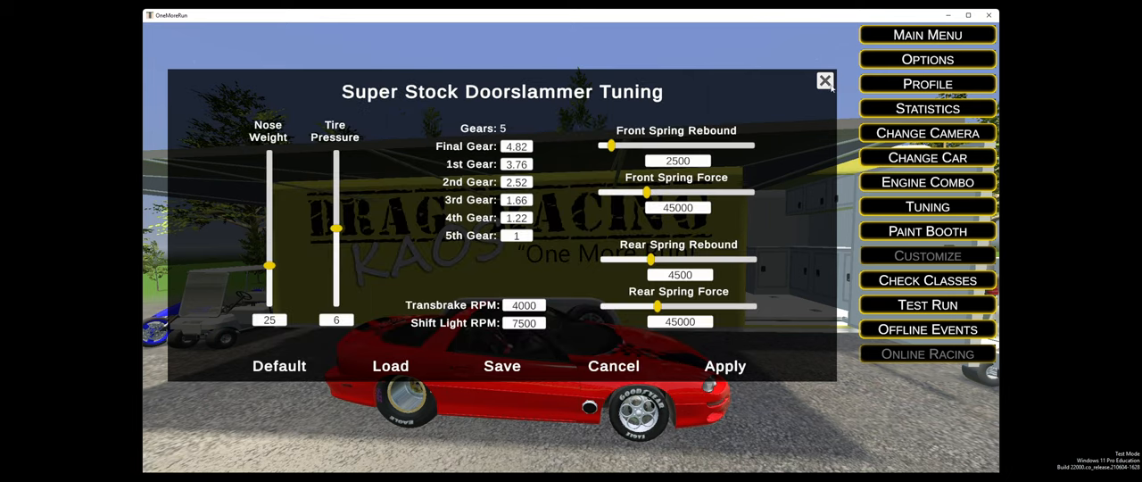
left_click(825, 82)
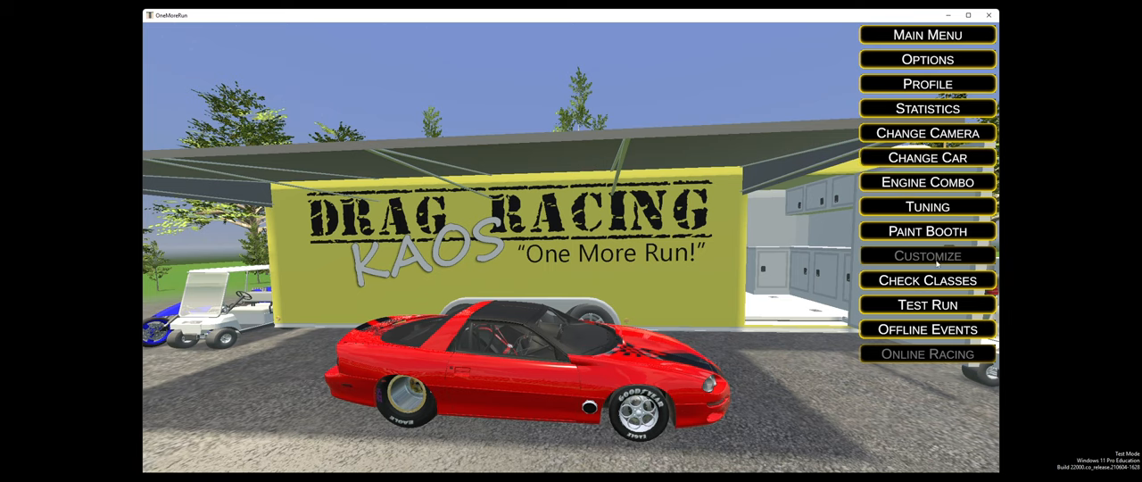
mouse_move(928, 278)
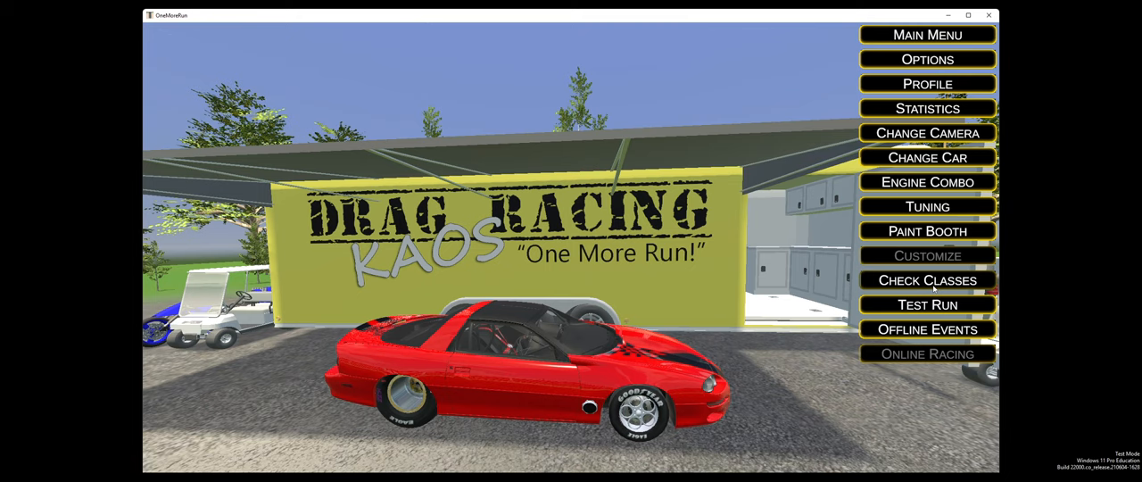
Check that the car is legal only for Super Stock, then bring up the test run setup
left_click(927, 280)
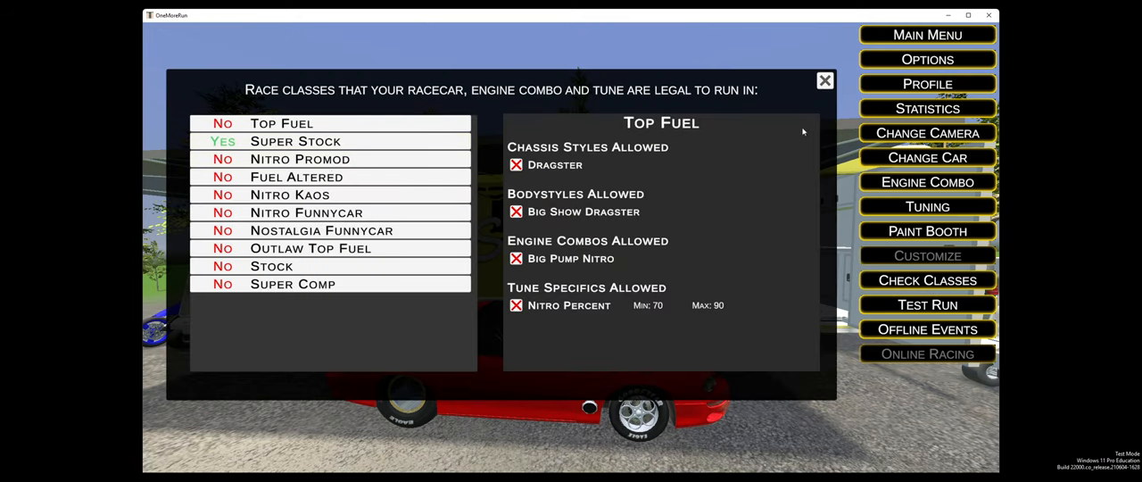
left_click(824, 80)
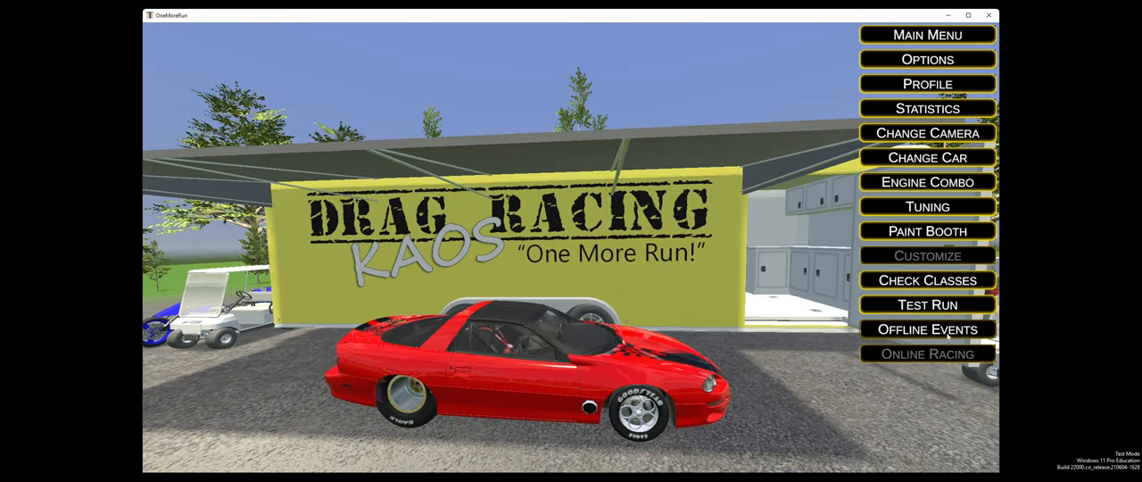
left_click(927, 303)
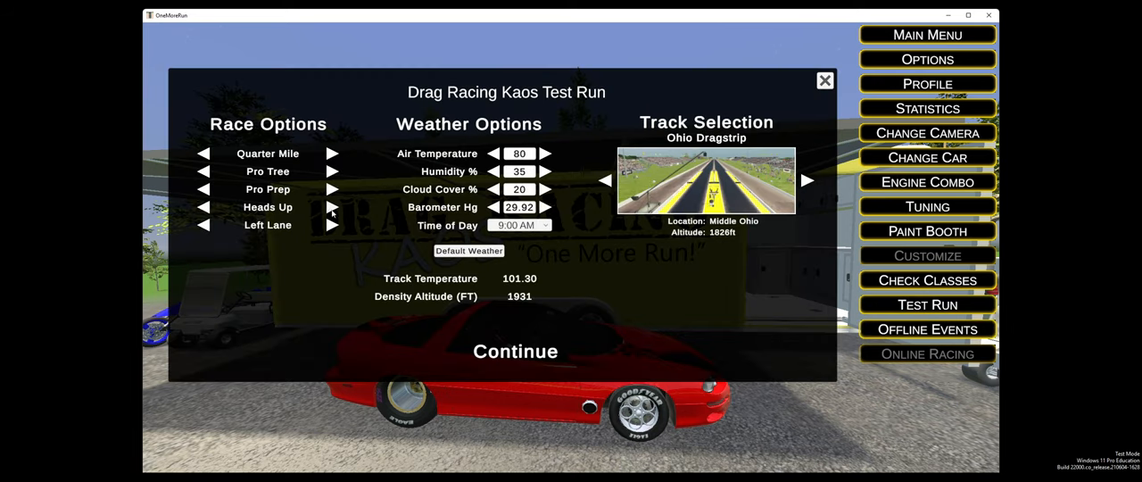
Set a Sportsmen Tree, toggle track prep back to Pro Prep, and start the Ohio Dragstrip quarter-mile test run
left_click(332, 171)
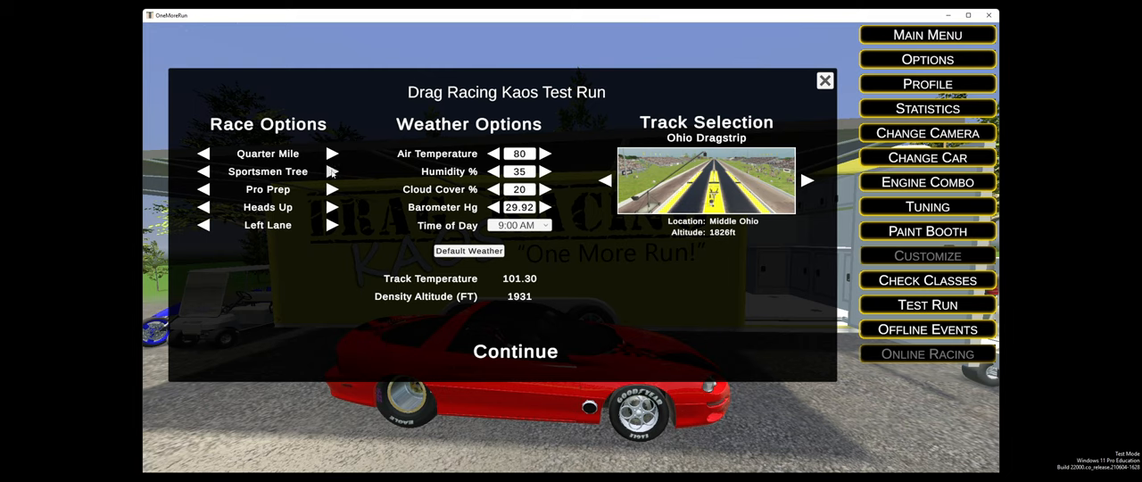
left_click(332, 189)
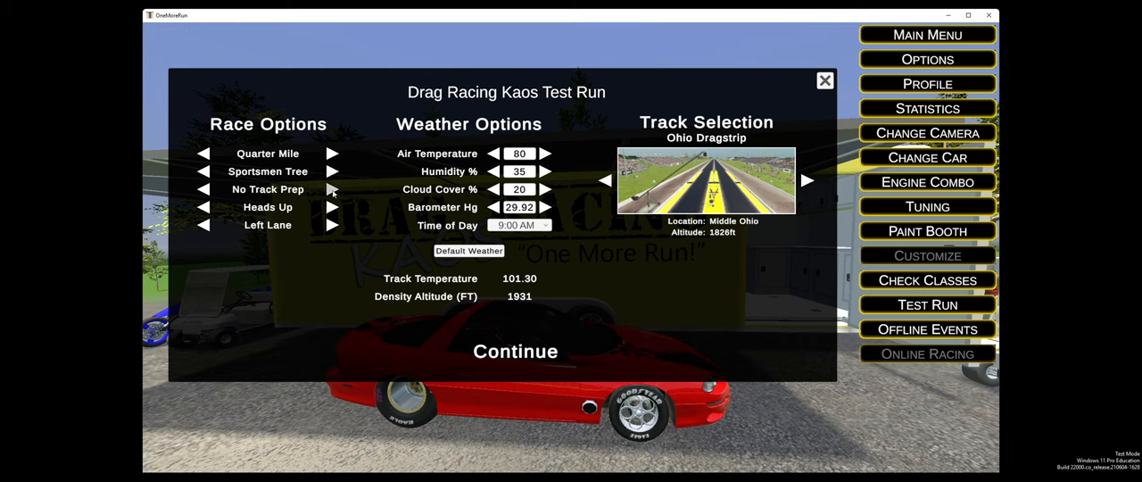
left_click(331, 190)
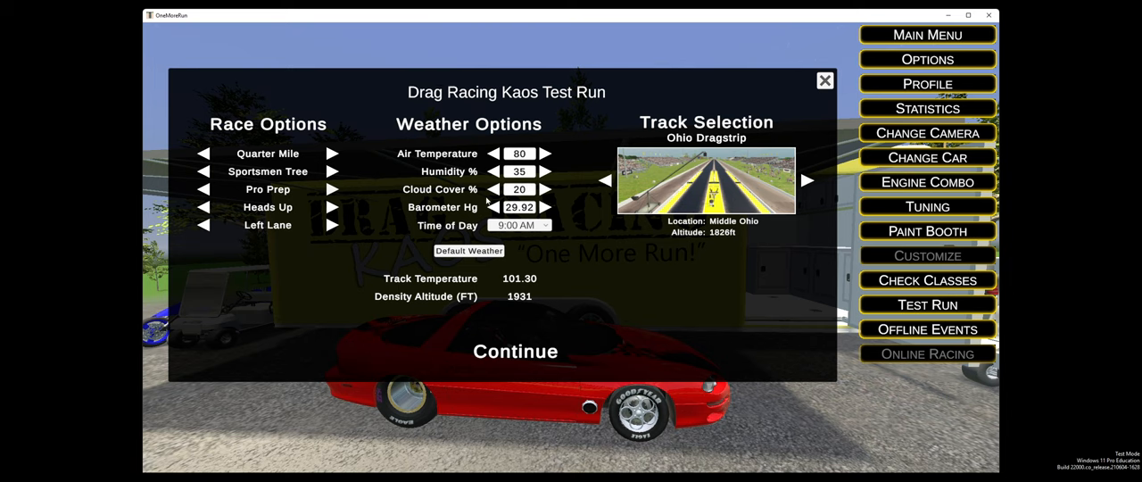
mouse_move(514, 357)
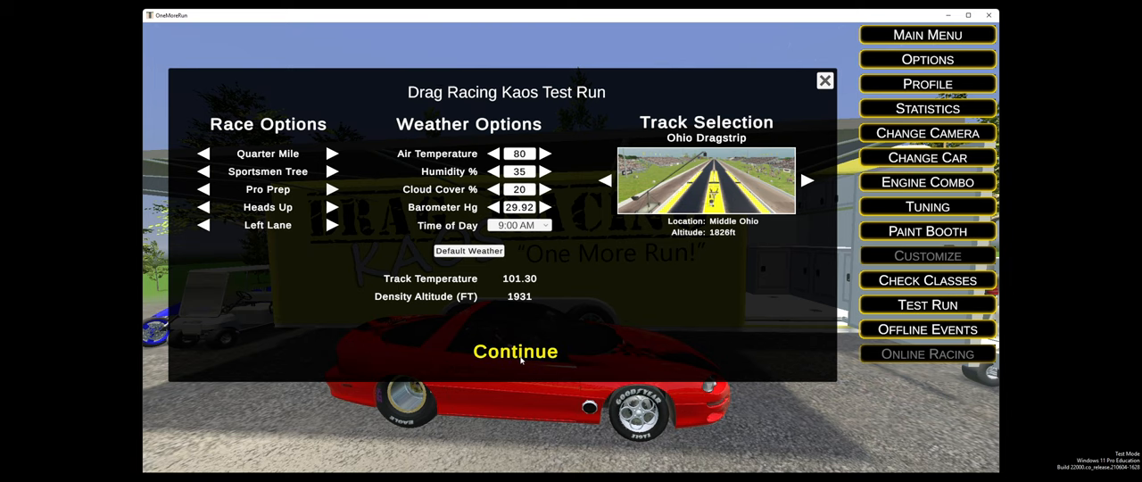
left_click(513, 350)
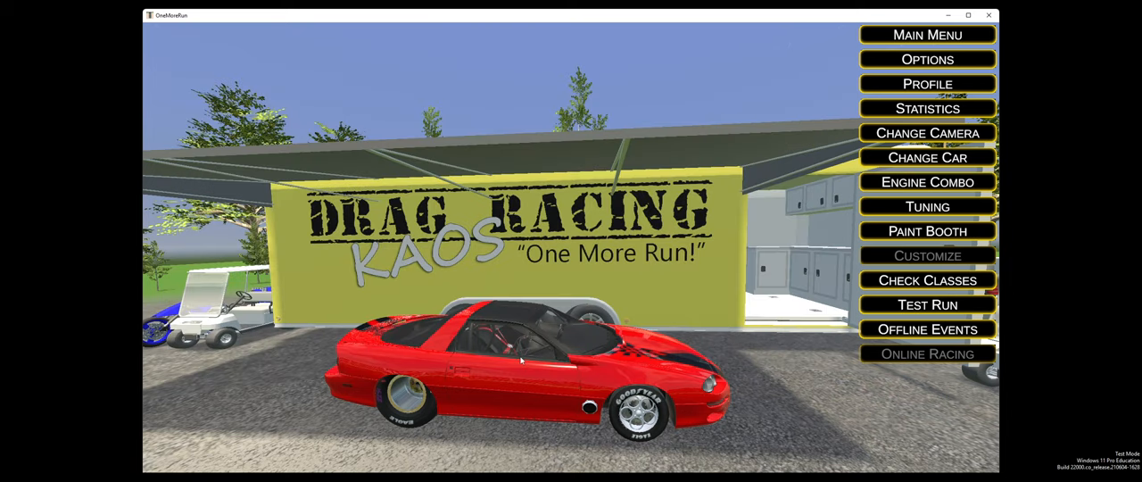
left_click(928, 304)
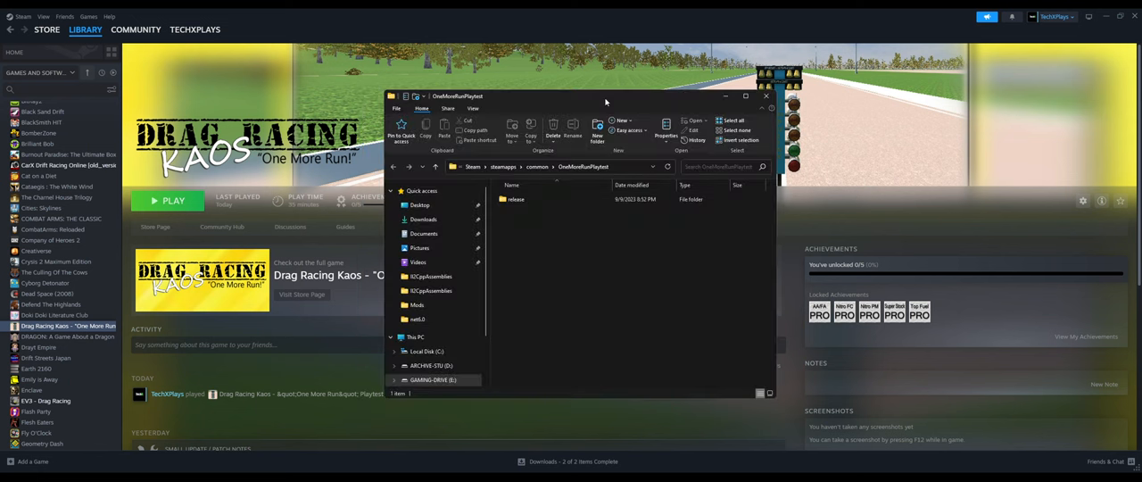
Enter the game's release folder and its _Data folder in File Explorer
left_click(517, 198)
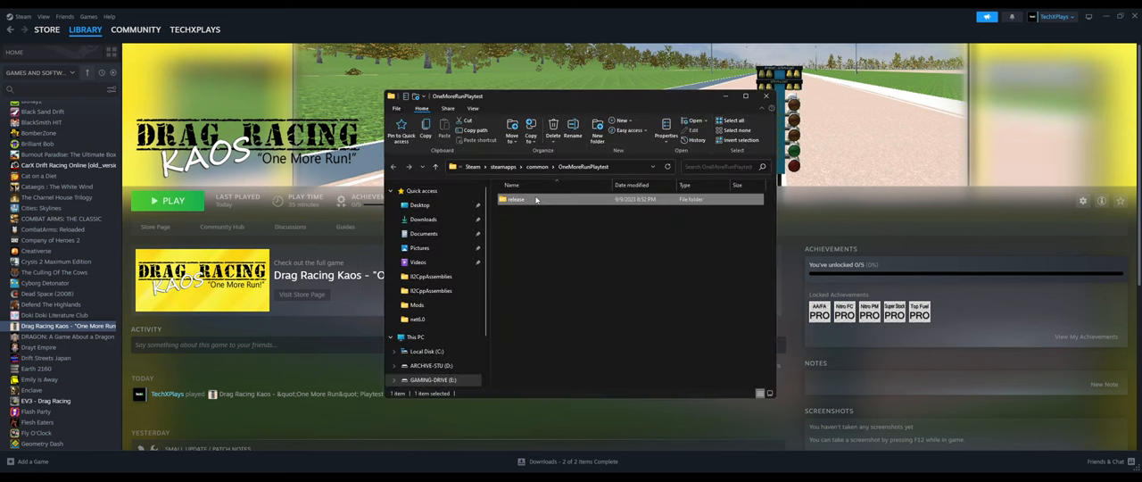
double_click(515, 200)
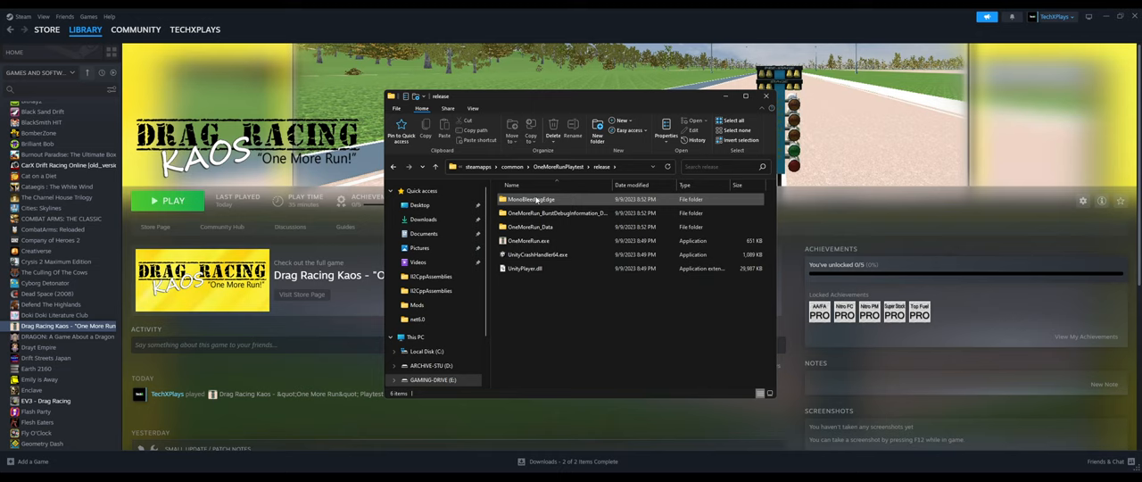
left_click(539, 227)
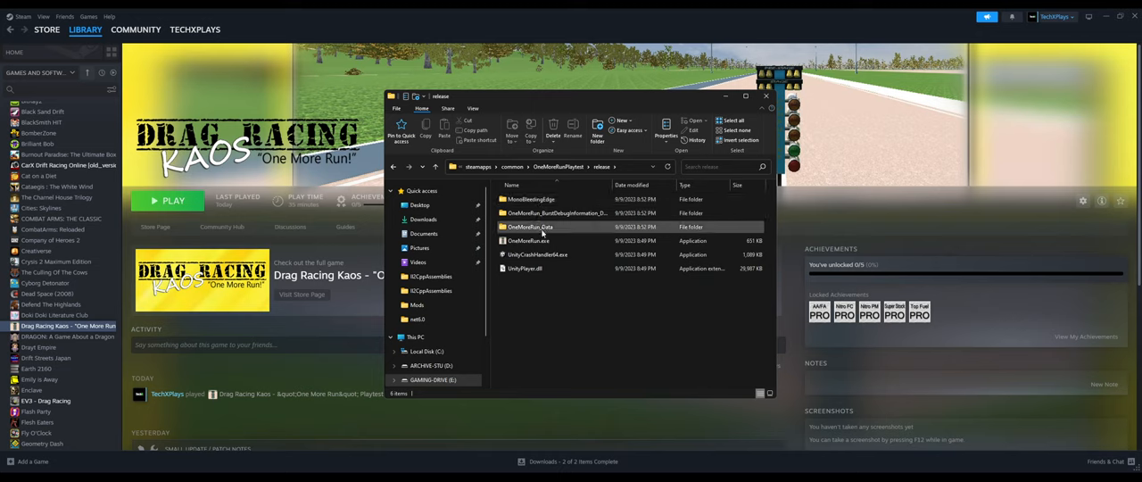
double_click(528, 226)
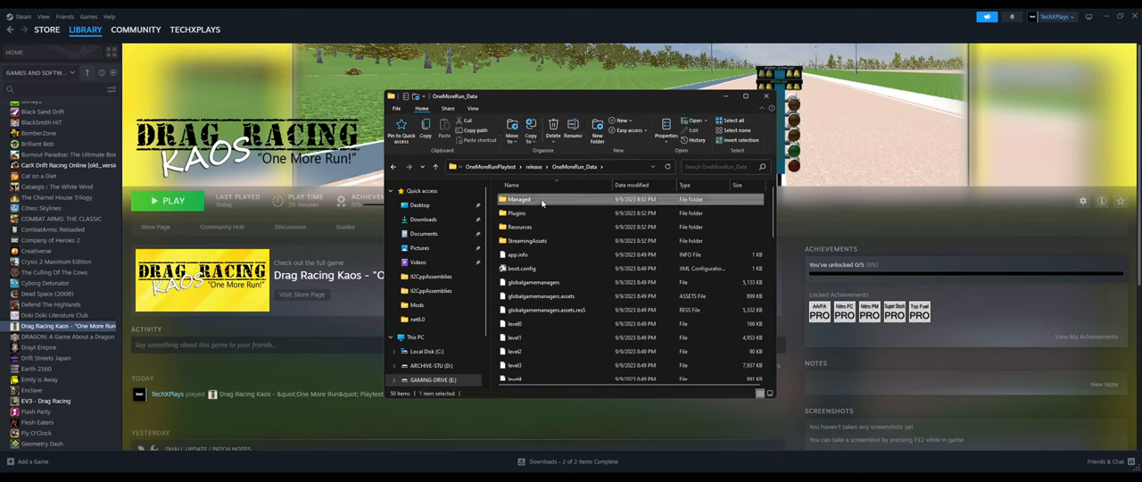
double_click(519, 200)
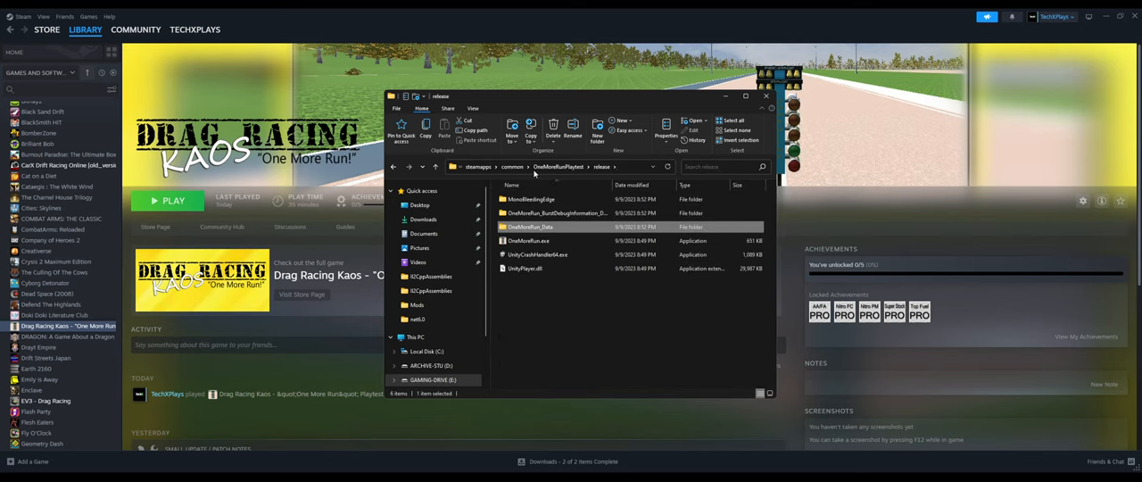
Look into the BurstDebugInformation and Plugins folders, ending inside MonoBleedingEdge
left_click(557, 212)
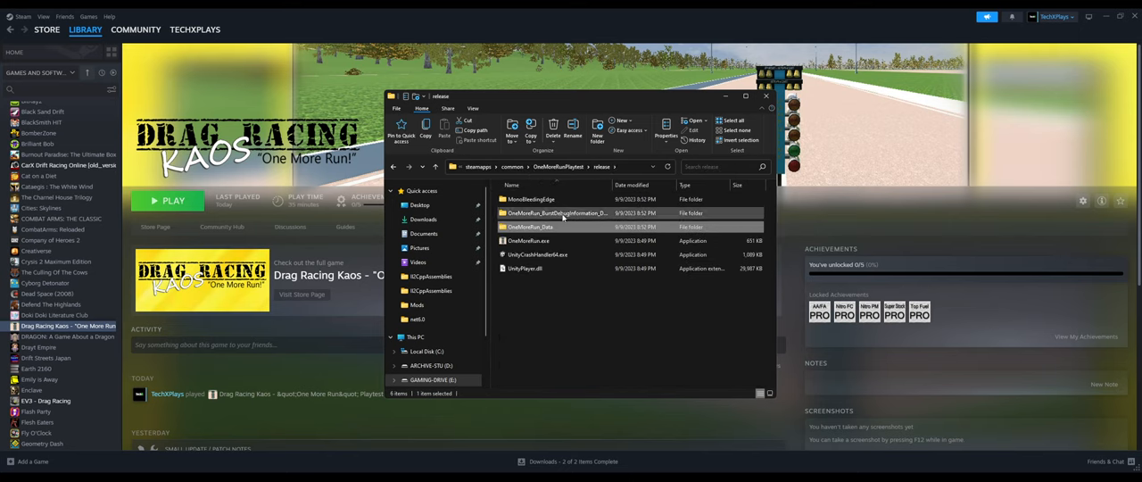
double_click(553, 213)
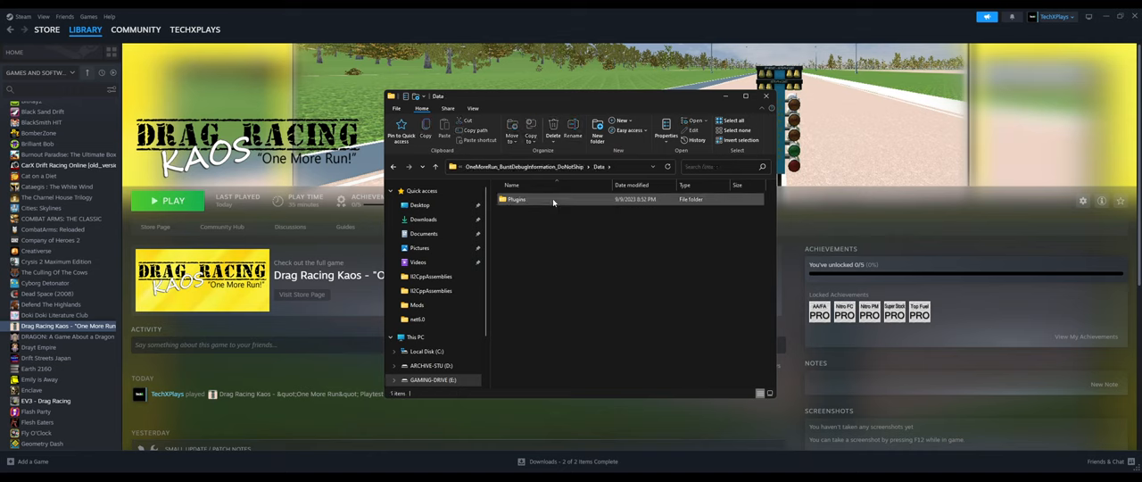
double_click(516, 200)
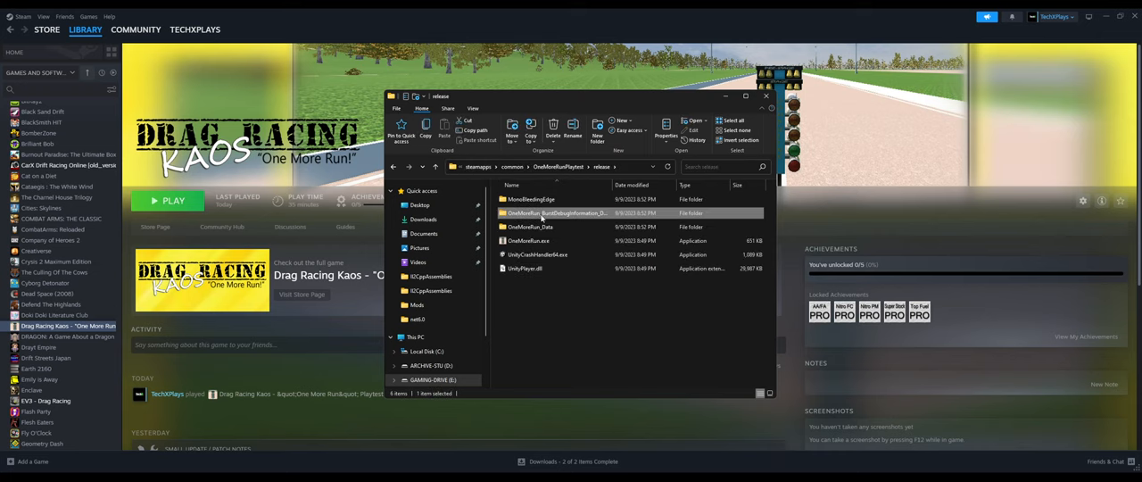
double_click(529, 200)
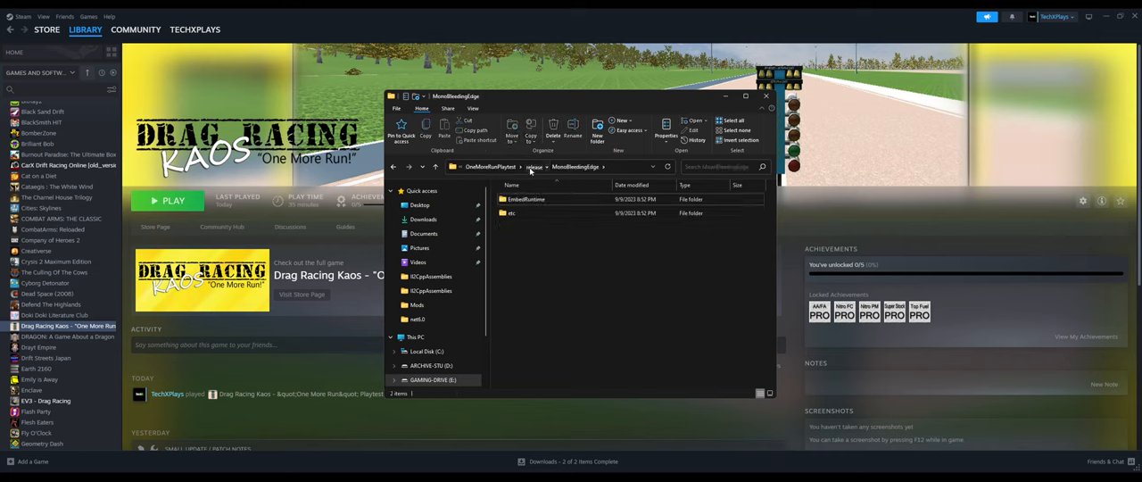